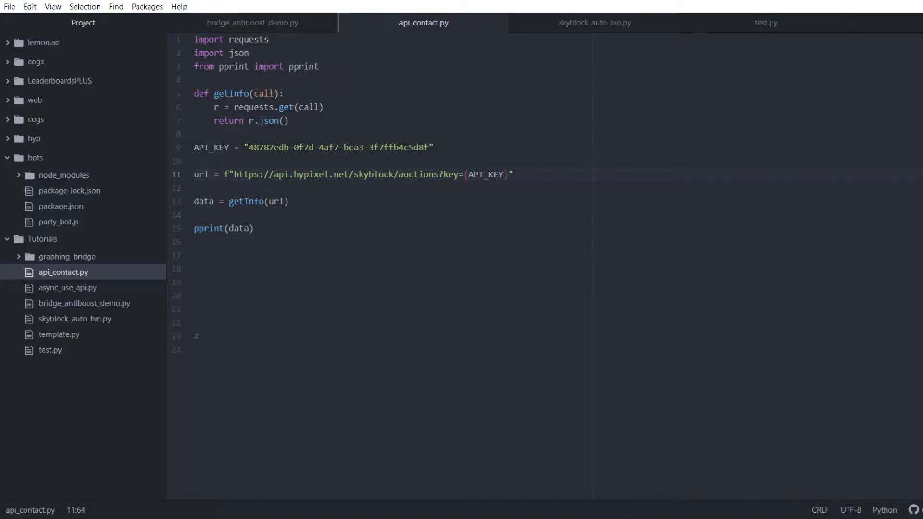
# Review the printed auction entries in Command Prompt and the script's request lines in Atom.
pyautogui.click(195, 283)
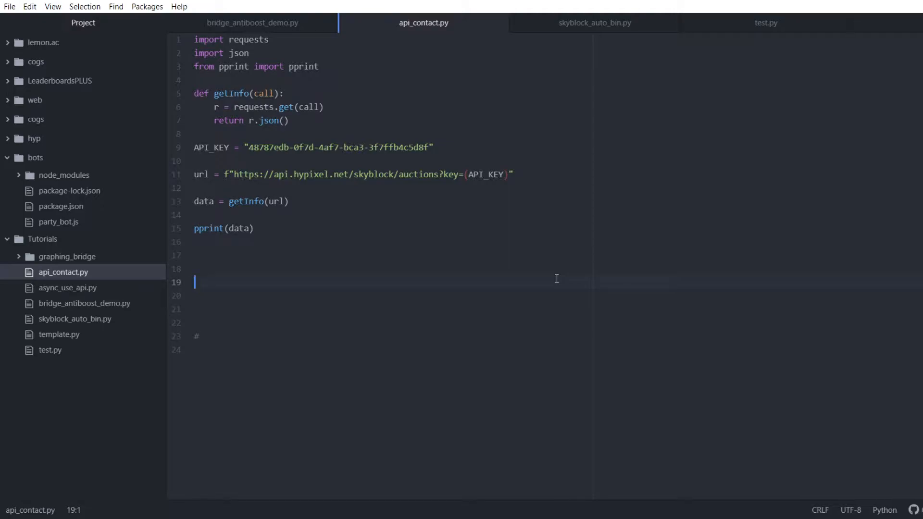
pyautogui.click(388, 174)
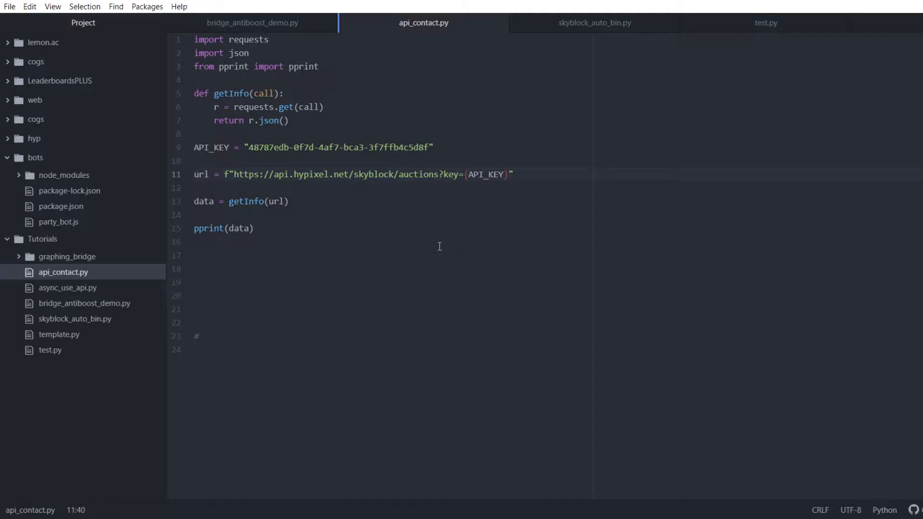
pyautogui.click(389, 174)
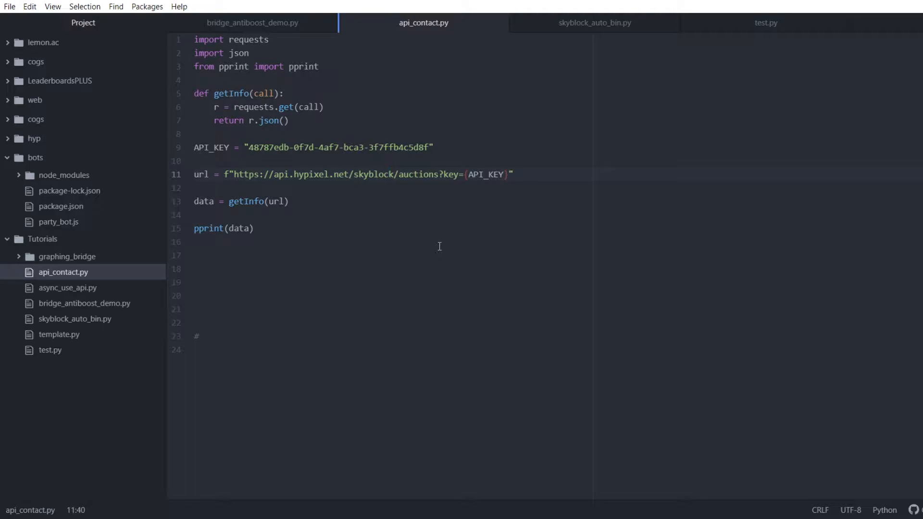
pyautogui.click(387, 174)
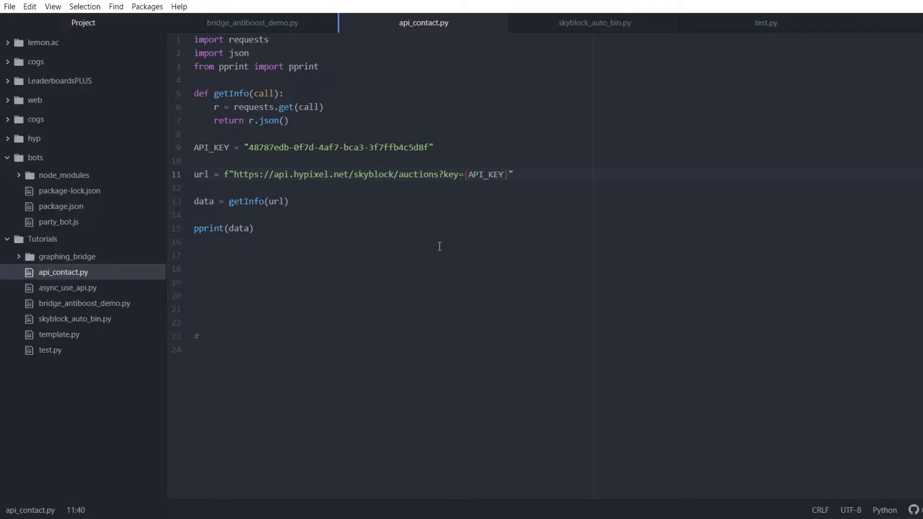
pyautogui.click(386, 174)
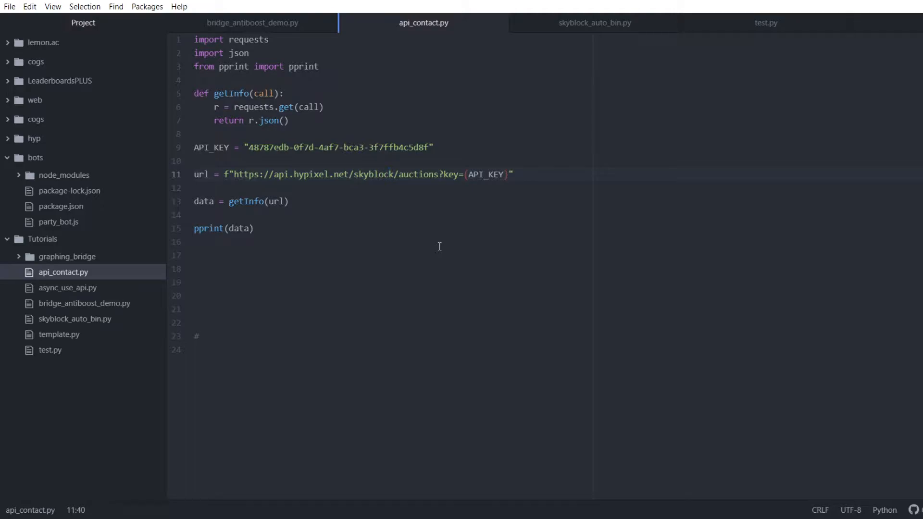
pyautogui.click(385, 174)
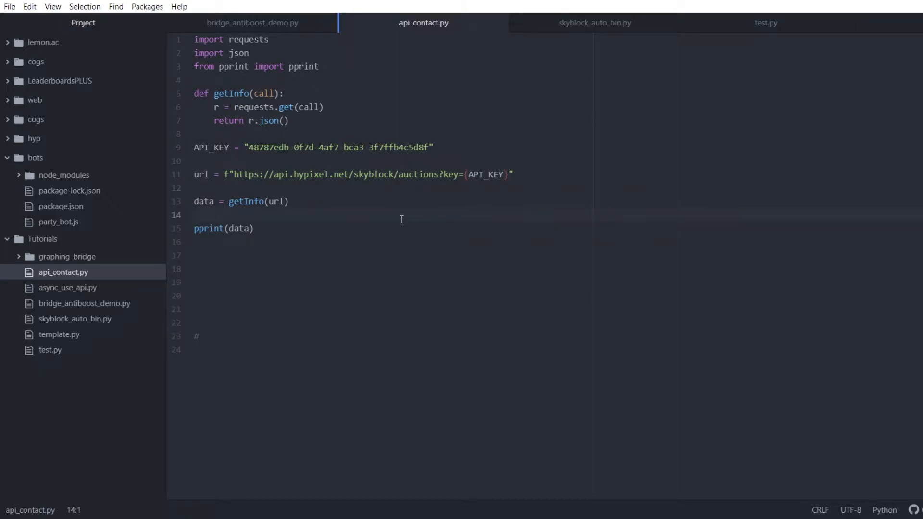
pyautogui.click(196, 215)
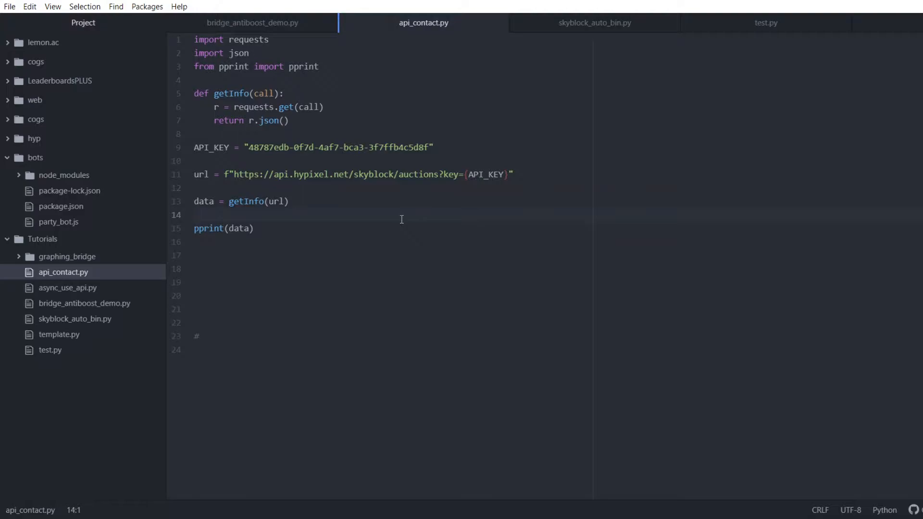
pyautogui.click(195, 216)
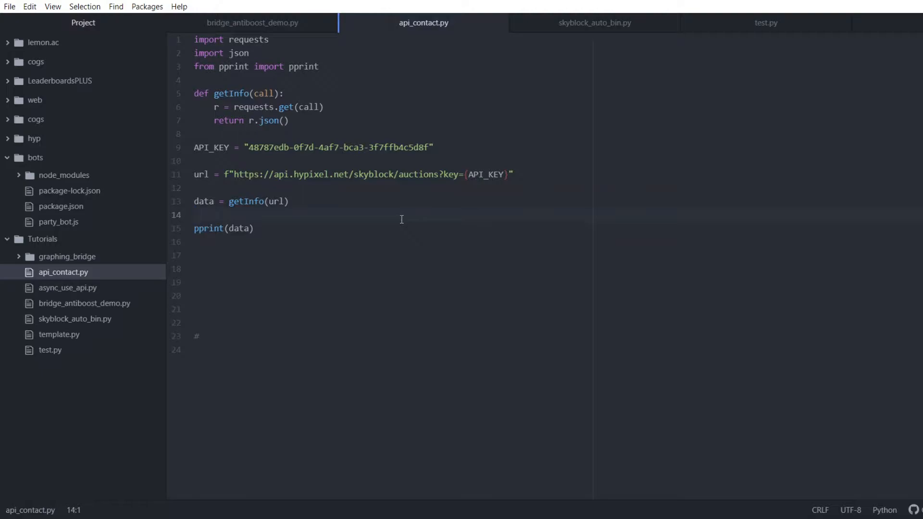
pyautogui.click(198, 215)
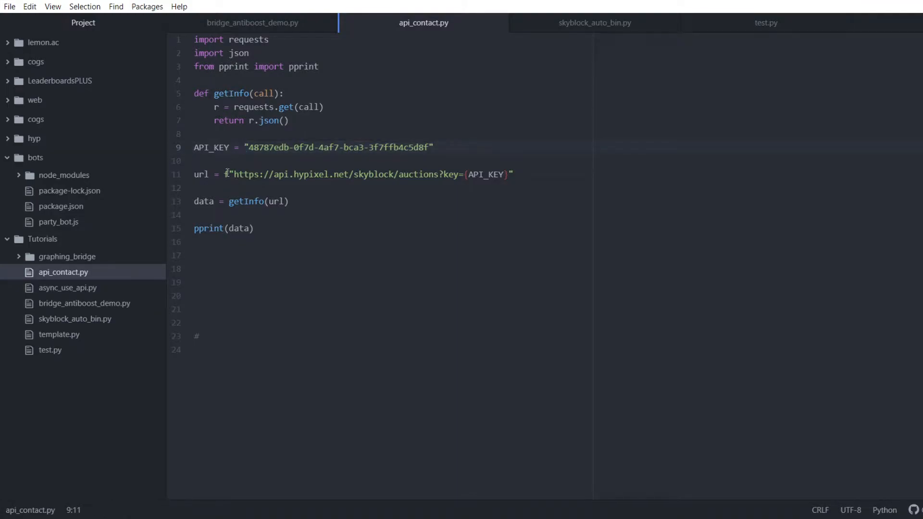
# Try appending a &page= parameter to the auctions URL, then remove it again.
pyautogui.click(225, 174)
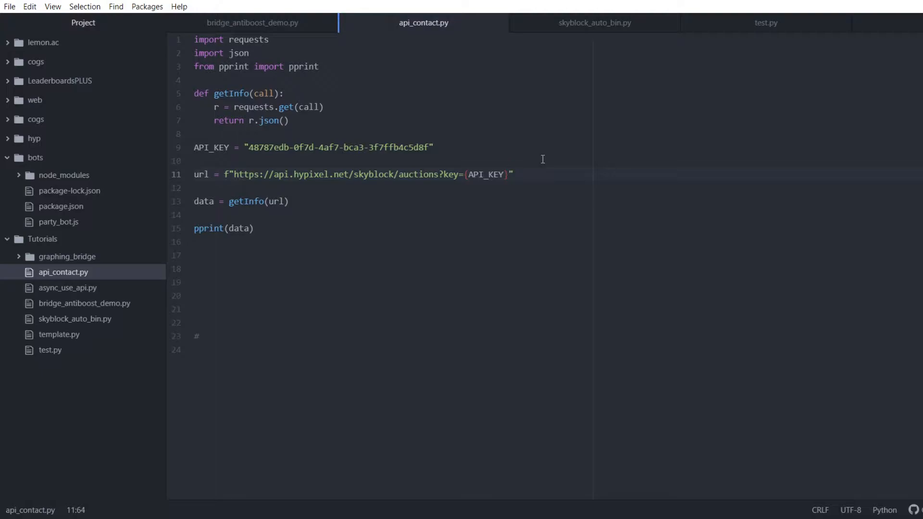
pyautogui.write('&pa')
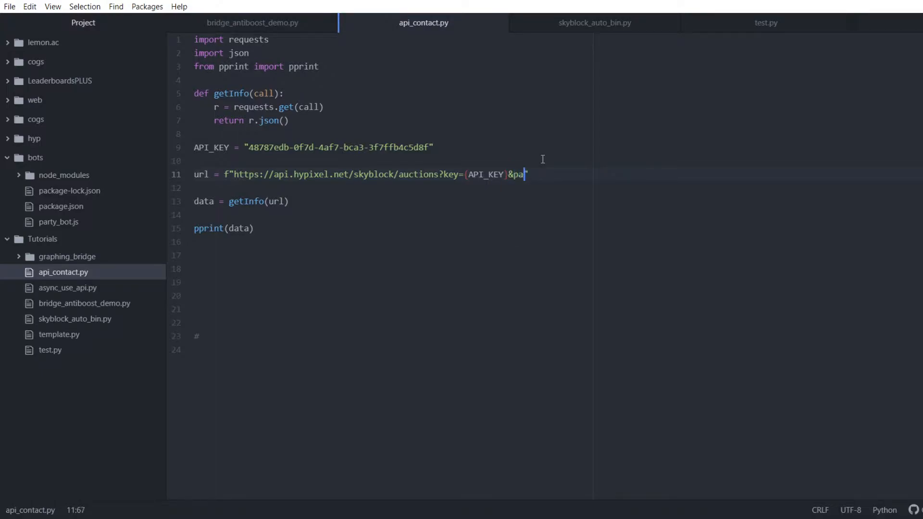
pyautogui.write('ge=()')
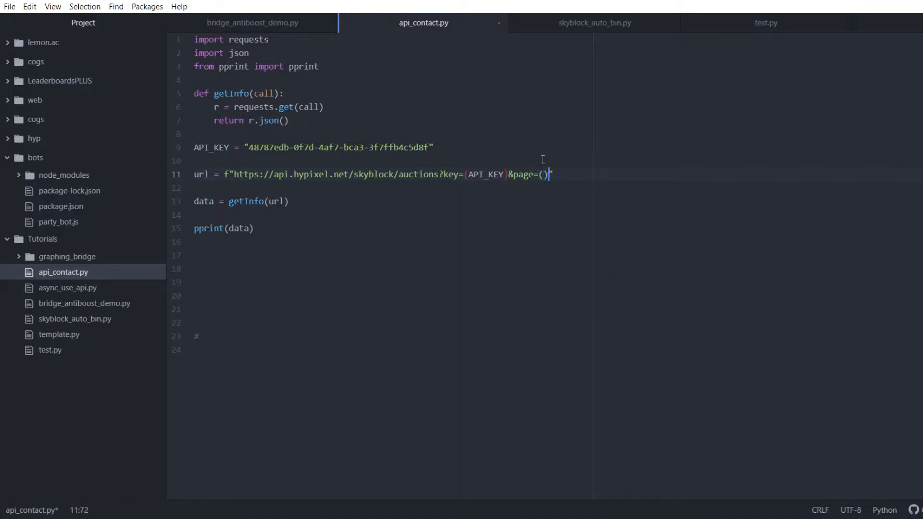
pyautogui.press('BackSpace')
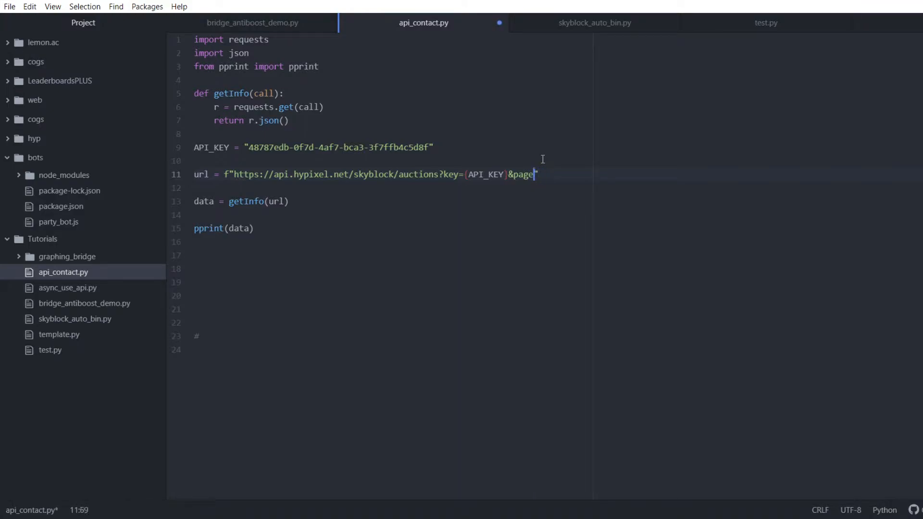
pyautogui.press('BackSpace')
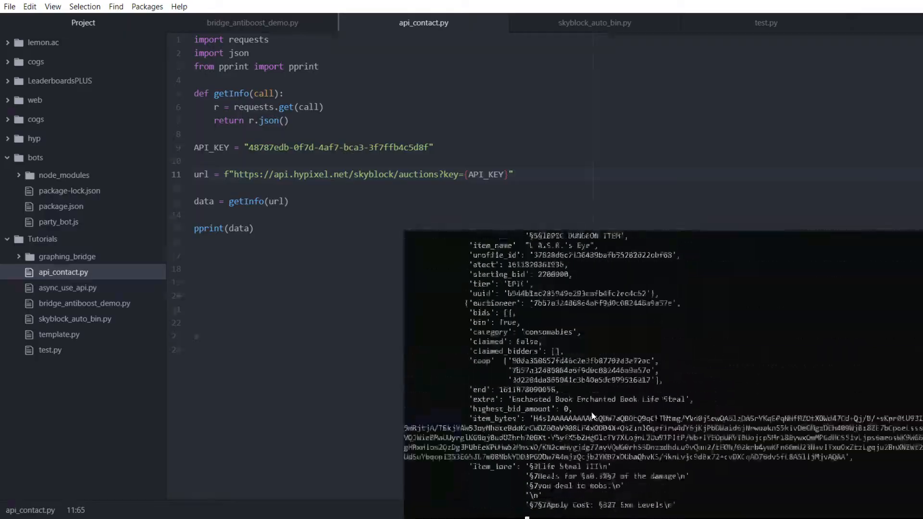
pyautogui.scroll(-3)
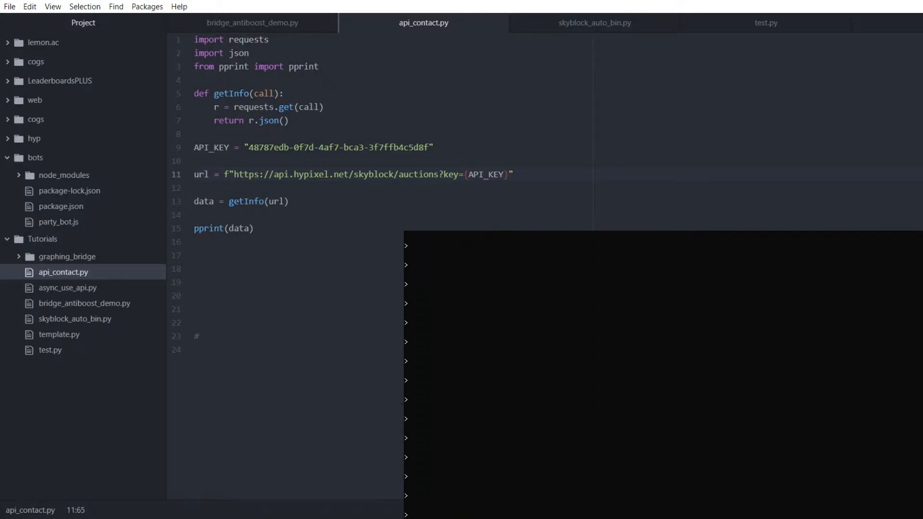
pyautogui.moveTo(325, 316)
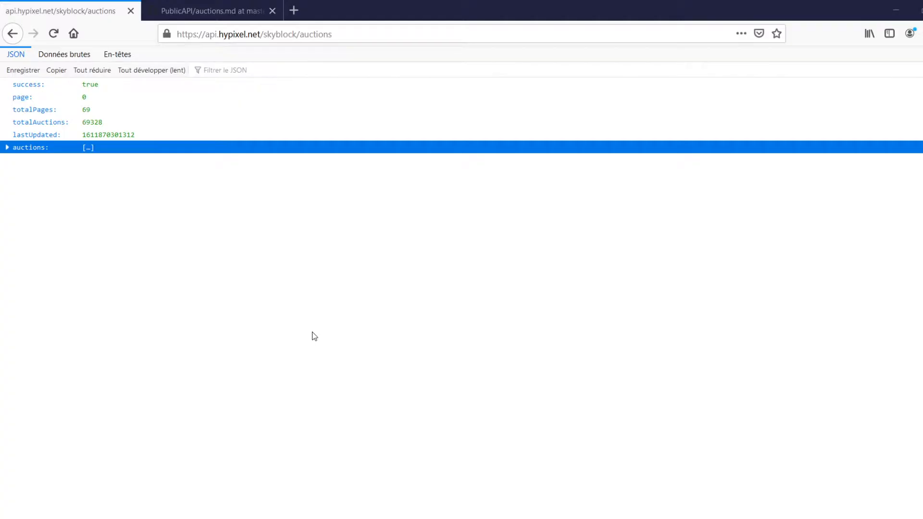
pyautogui.moveTo(586, 390)
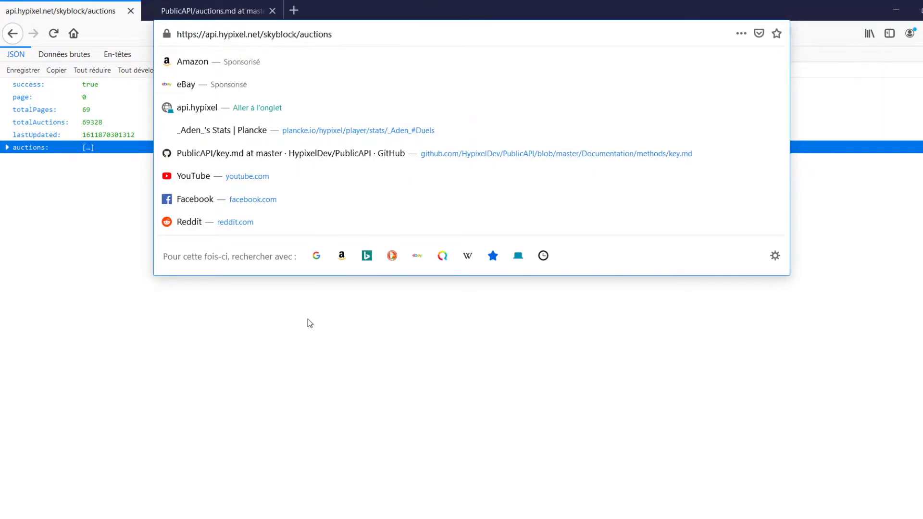
pyautogui.click(375, 88)
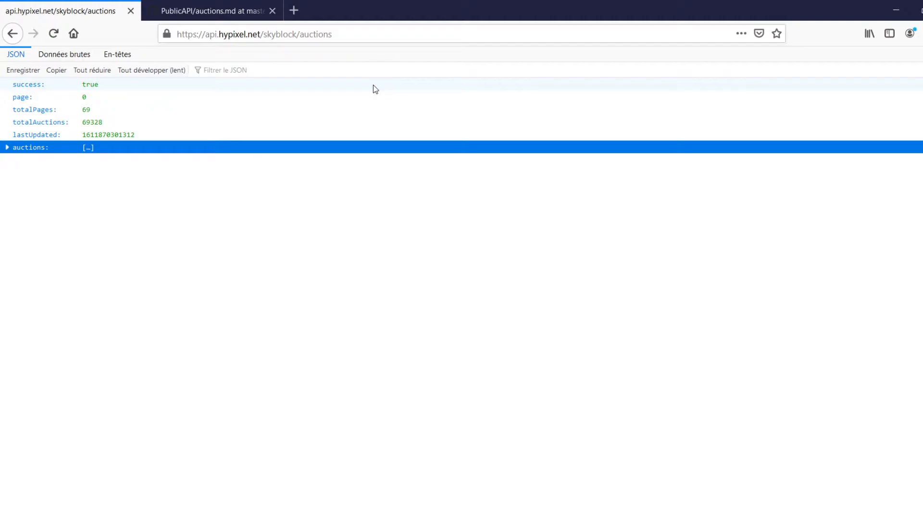
pyautogui.moveTo(22, 87)
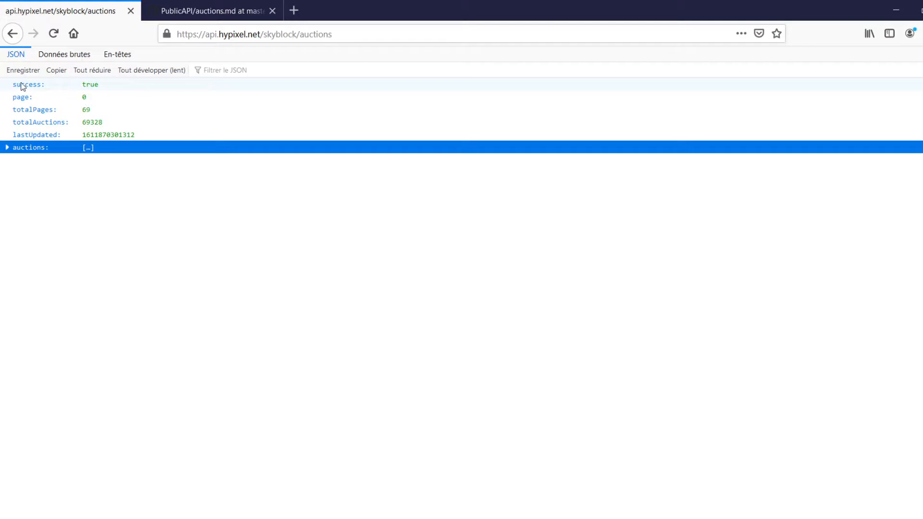
pyautogui.moveTo(14, 90)
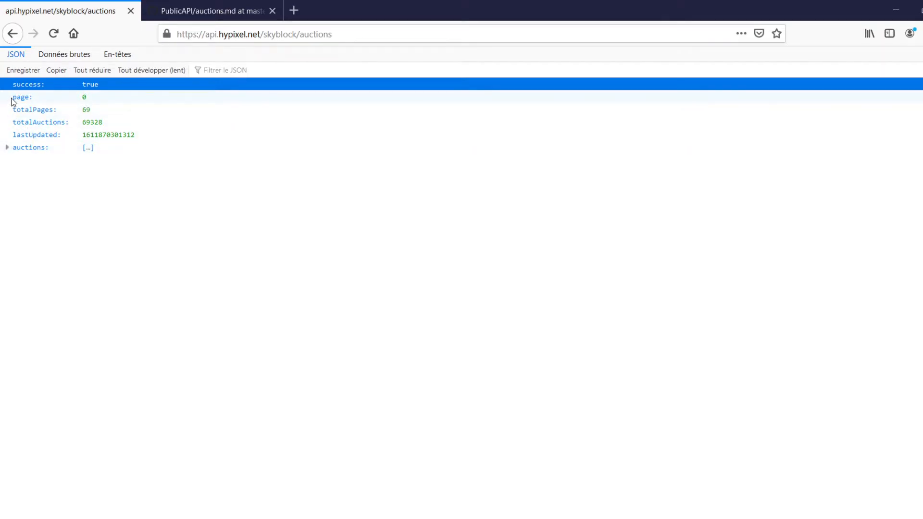
# Point out the totalPages 69 field in the SkyBlock auctions JSON response.
pyautogui.click(21, 96)
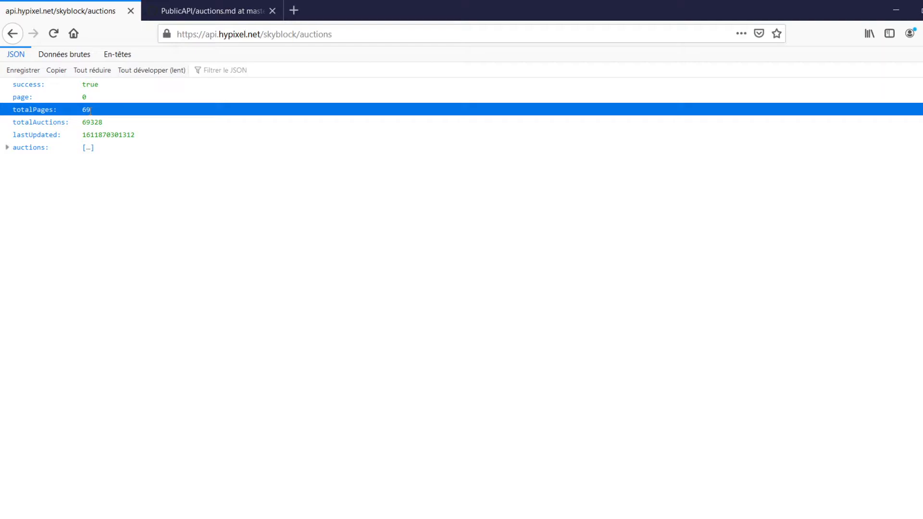
pyautogui.moveTo(120, 259)
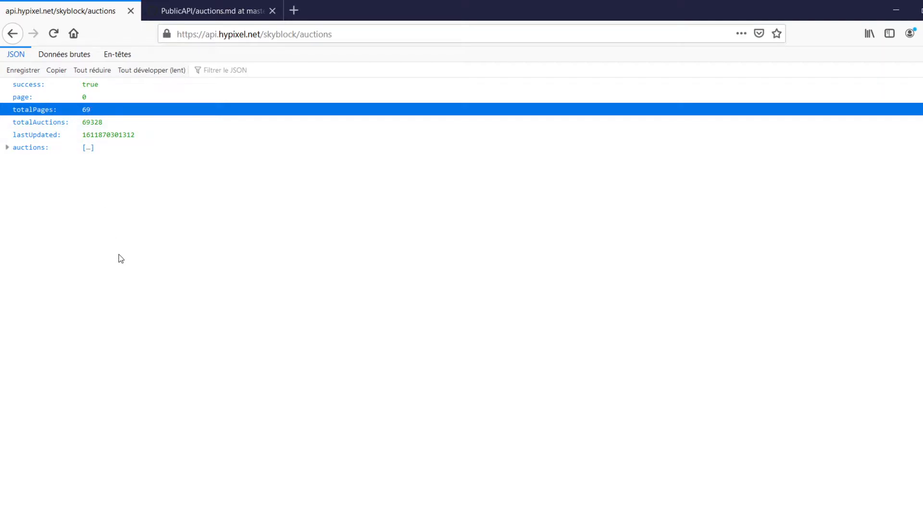
pyautogui.moveTo(82, 131)
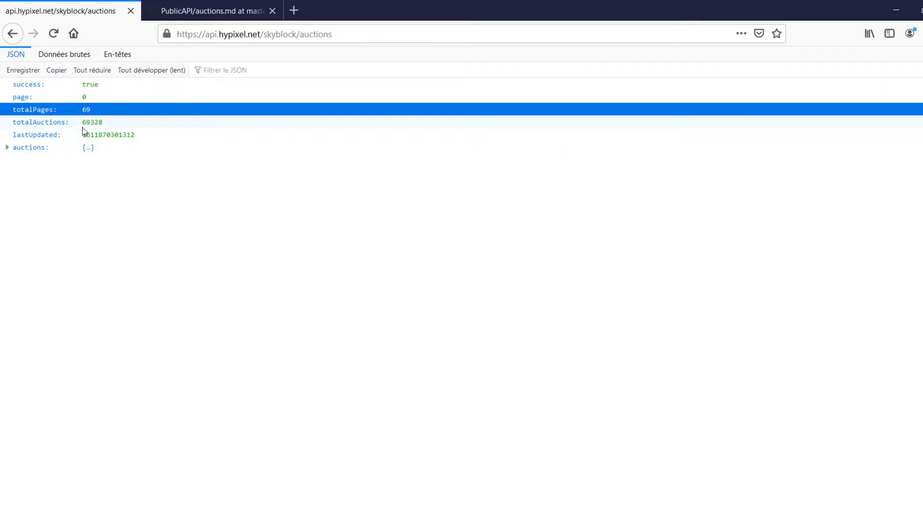
pyautogui.moveTo(16, 123)
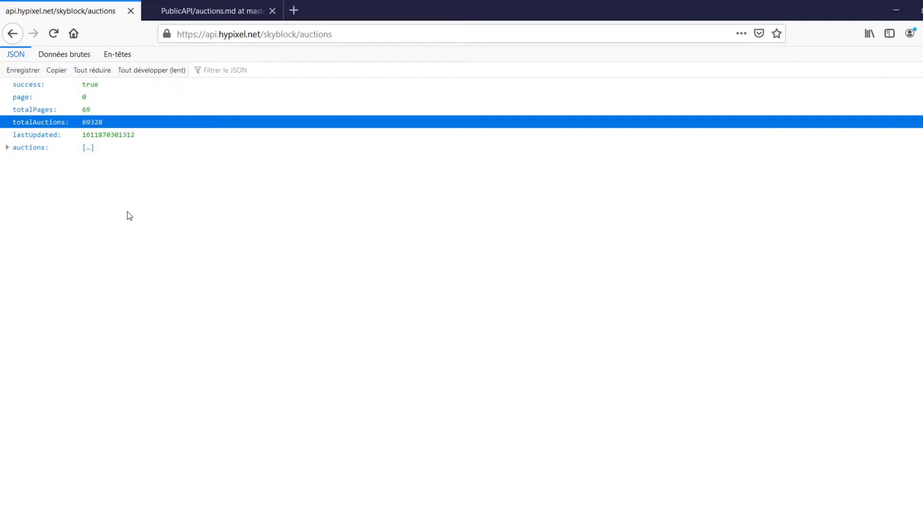
pyautogui.doubleClick(87, 122)
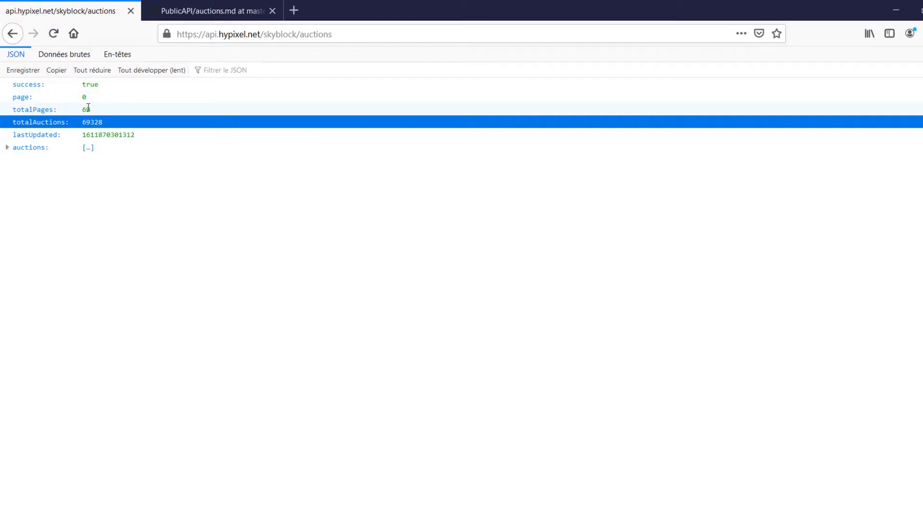
pyautogui.doubleClick(34, 109)
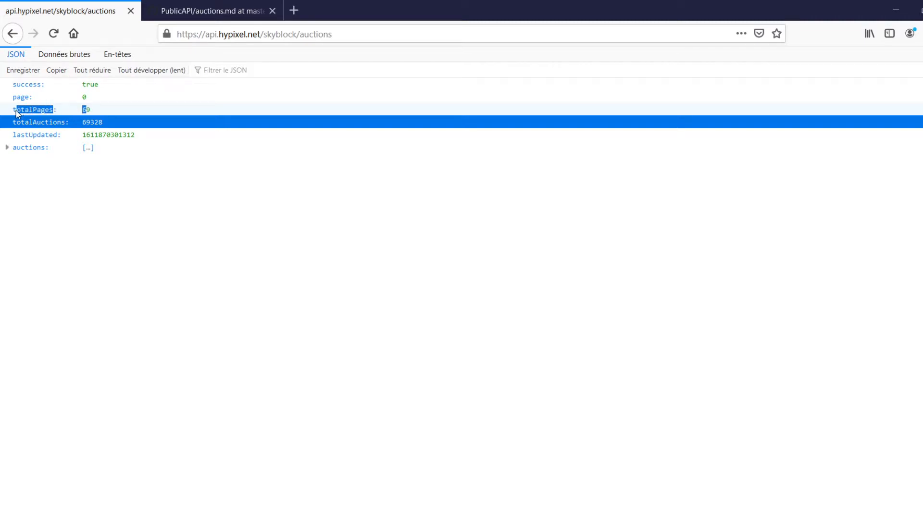
pyautogui.click(104, 240)
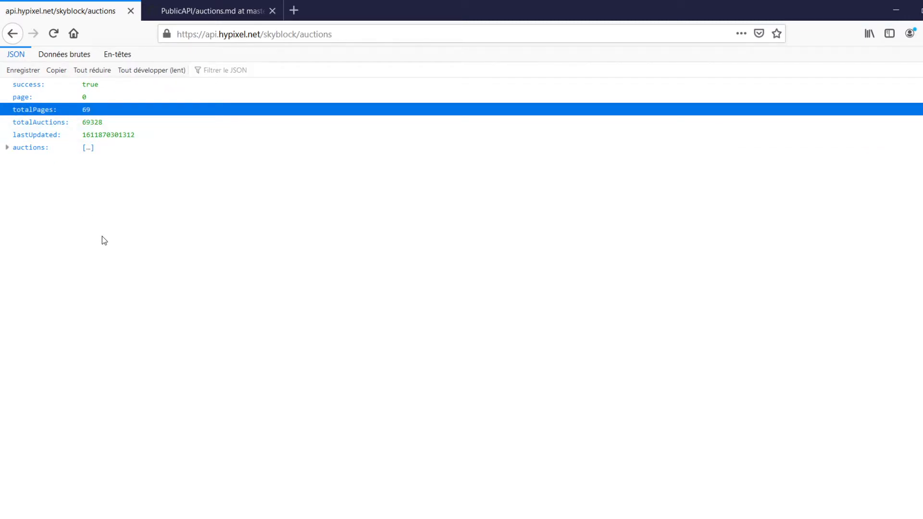
pyautogui.moveTo(128, 144)
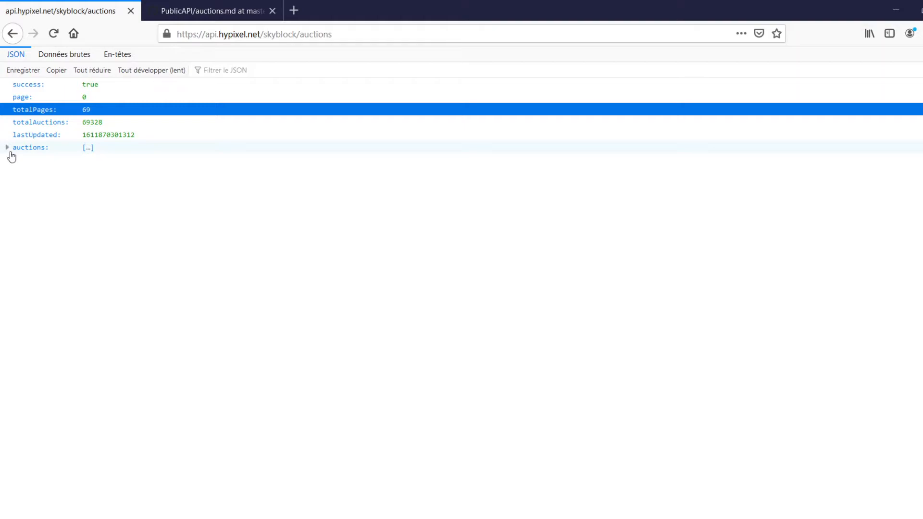
# Expand the auctions array and scroll through its numbered entries.
pyautogui.click(6, 147)
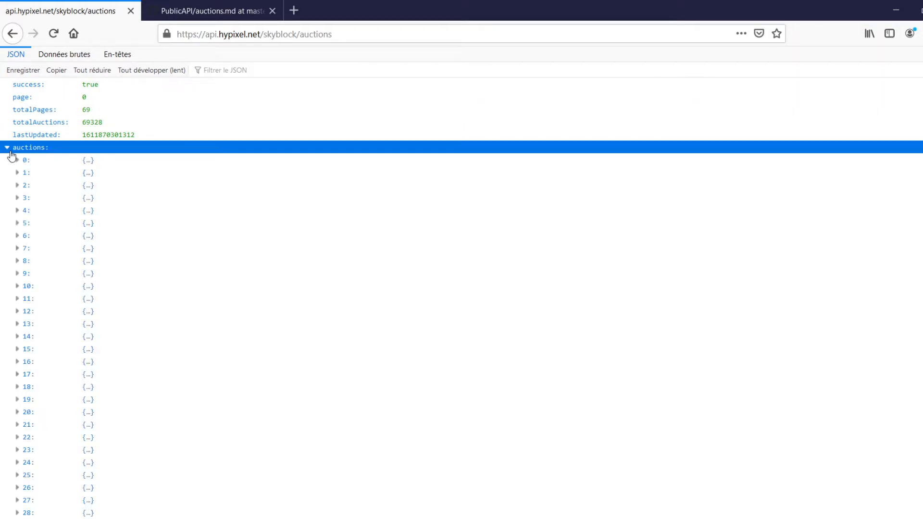
pyautogui.scroll(-3)
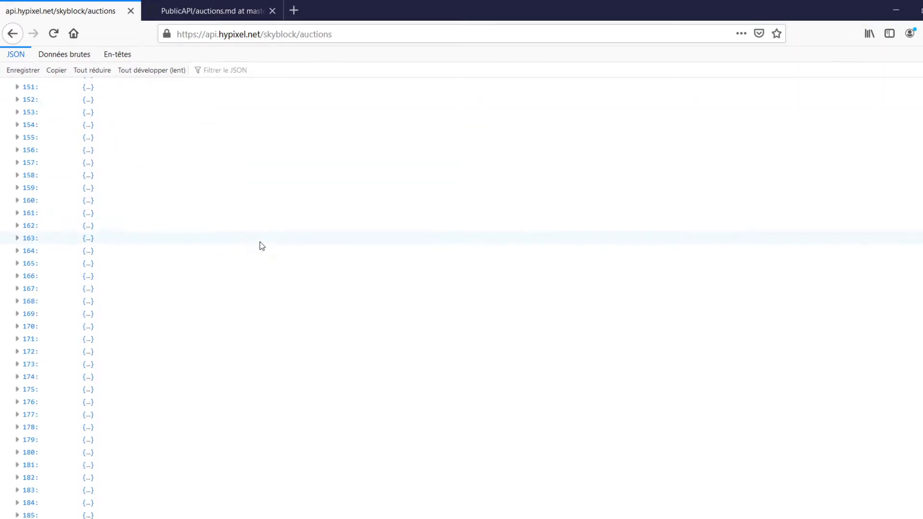
pyautogui.scroll(-3)
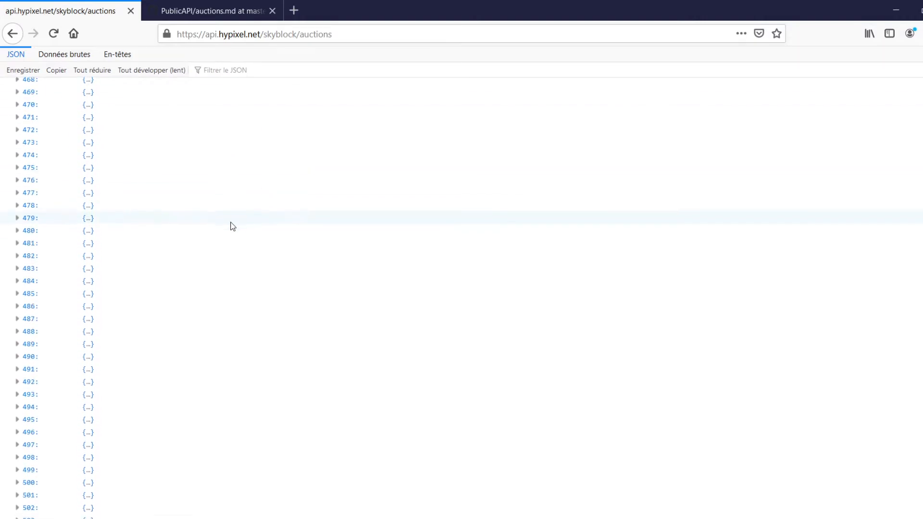
pyautogui.scroll(-3)
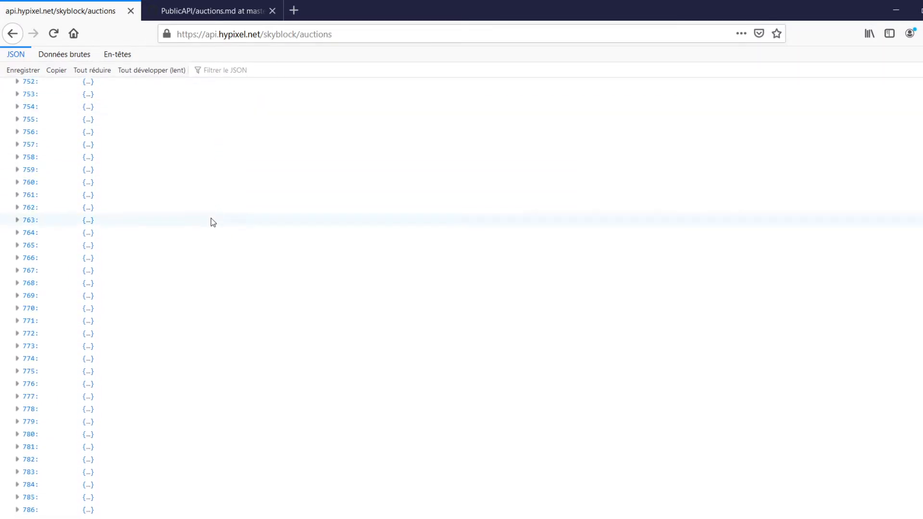
pyautogui.scroll(-3)
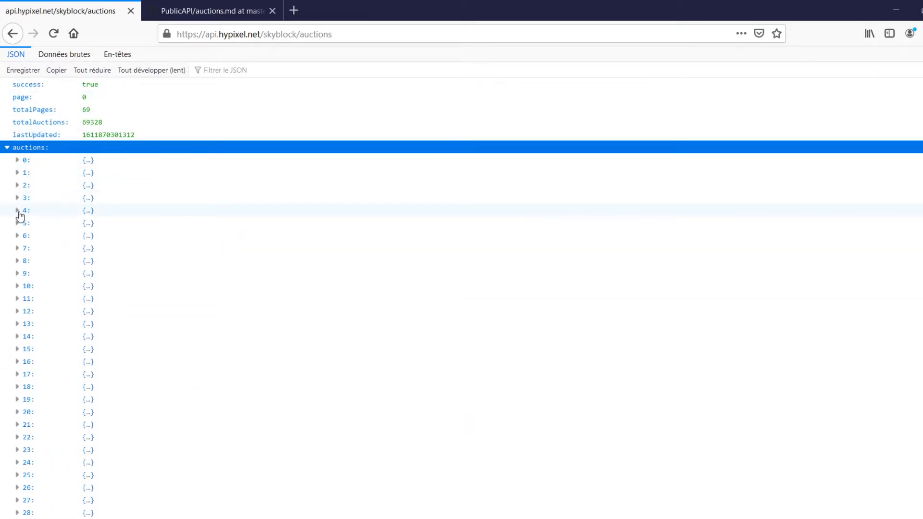
# Expand auction entry 4 to reveal its Enchanted Book, UNCOMMON tier and 50000 starting bid fields.
pyautogui.click(16, 211)
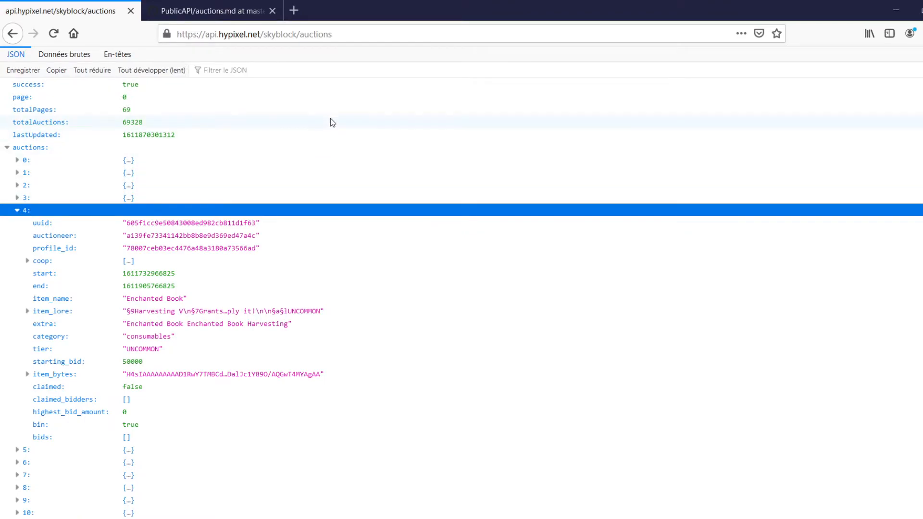
pyautogui.scroll(-3)
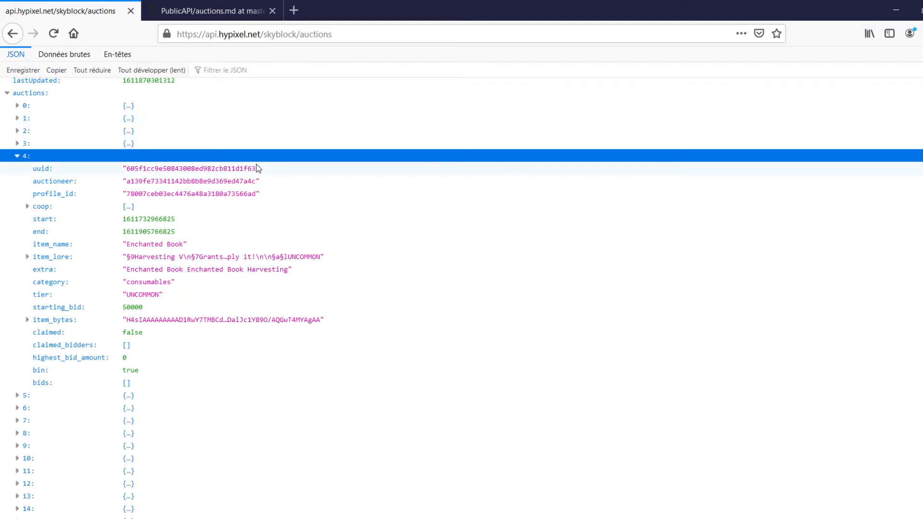
pyautogui.moveTo(245, 168)
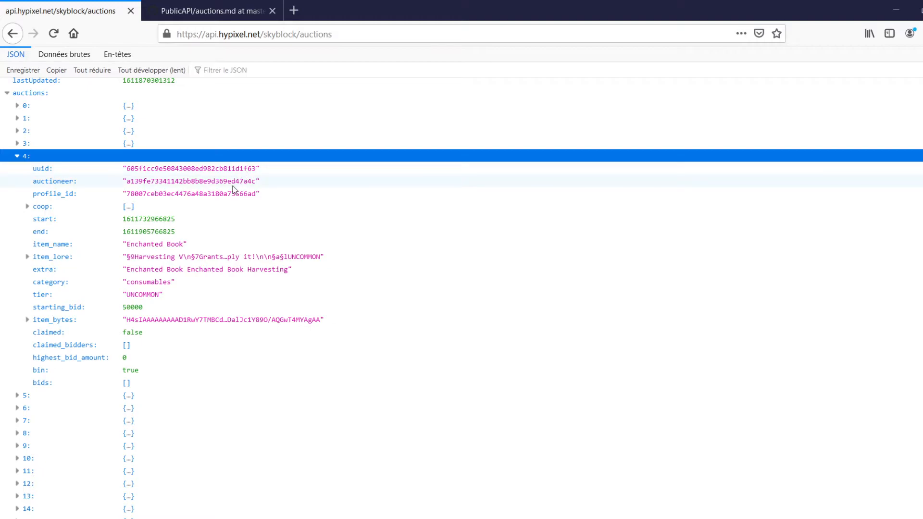
pyautogui.moveTo(307, 185)
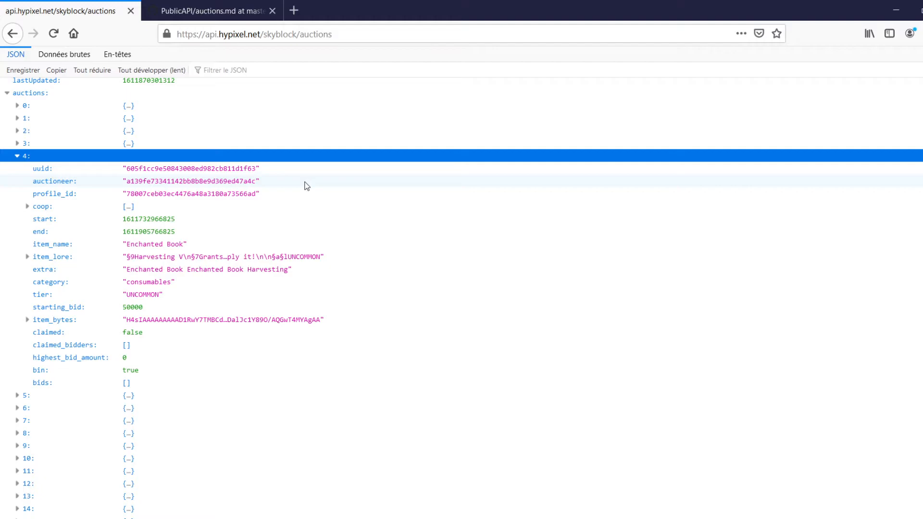
pyautogui.moveTo(256, 188)
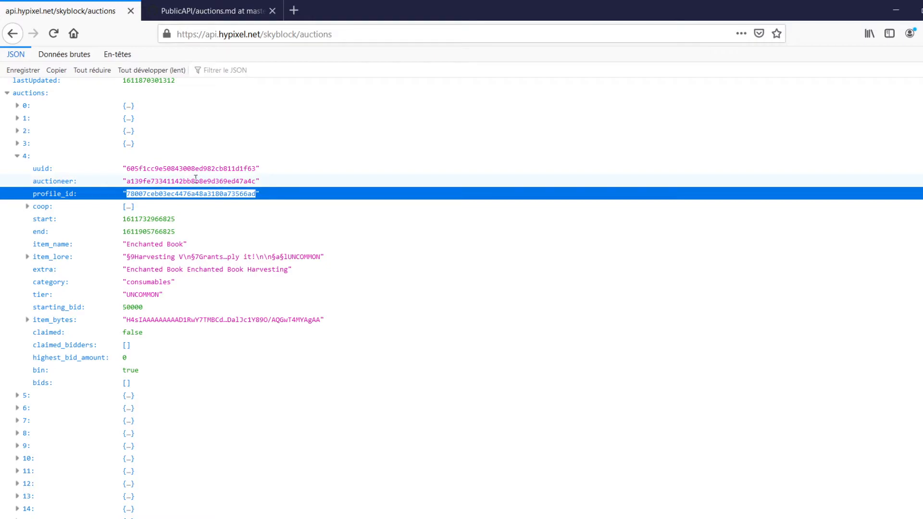
pyautogui.click(190, 181)
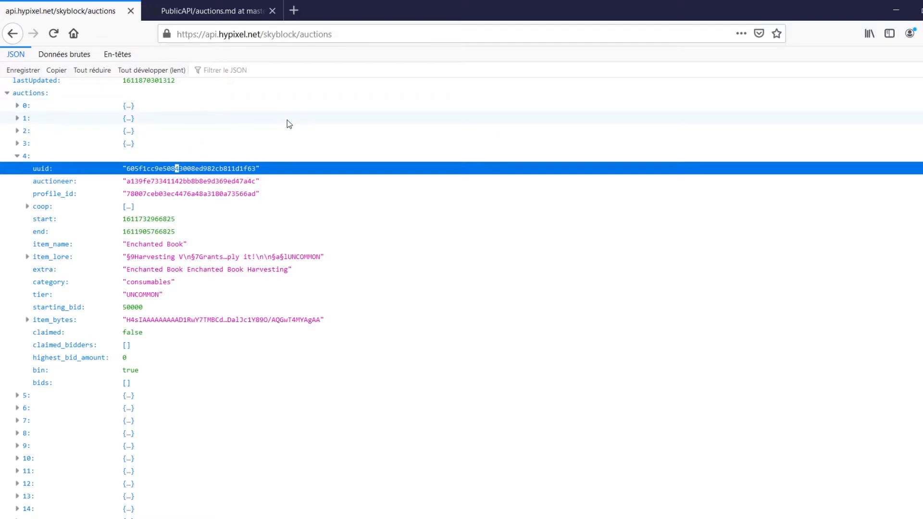
pyautogui.moveTo(296, 138)
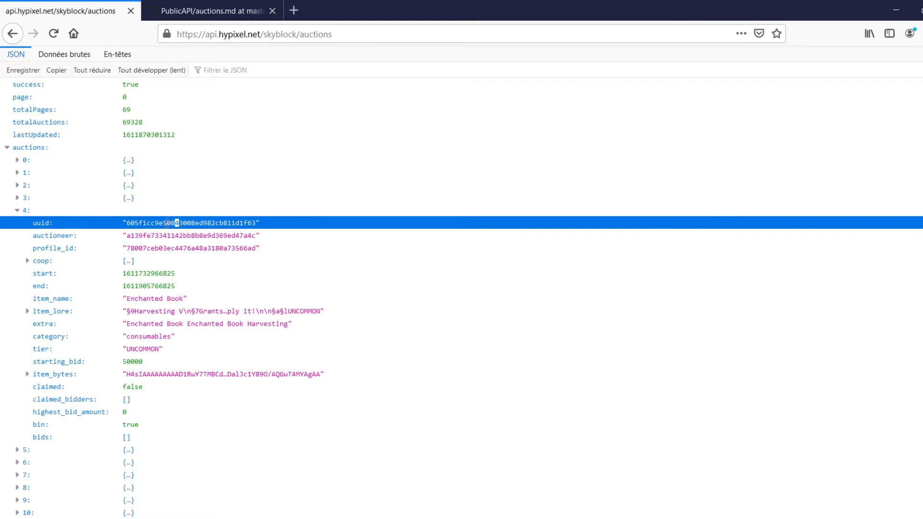
pyautogui.moveTo(30, 265)
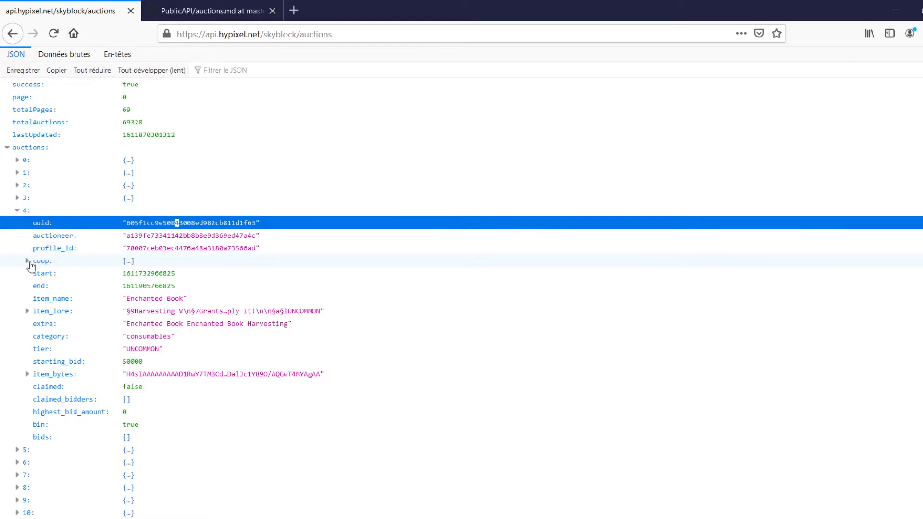
pyautogui.click(23, 262)
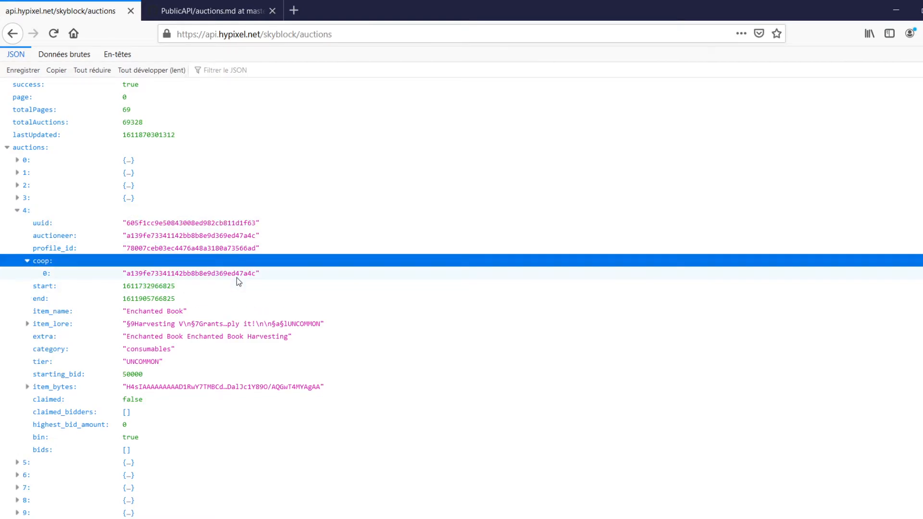
pyautogui.doubleClick(189, 273)
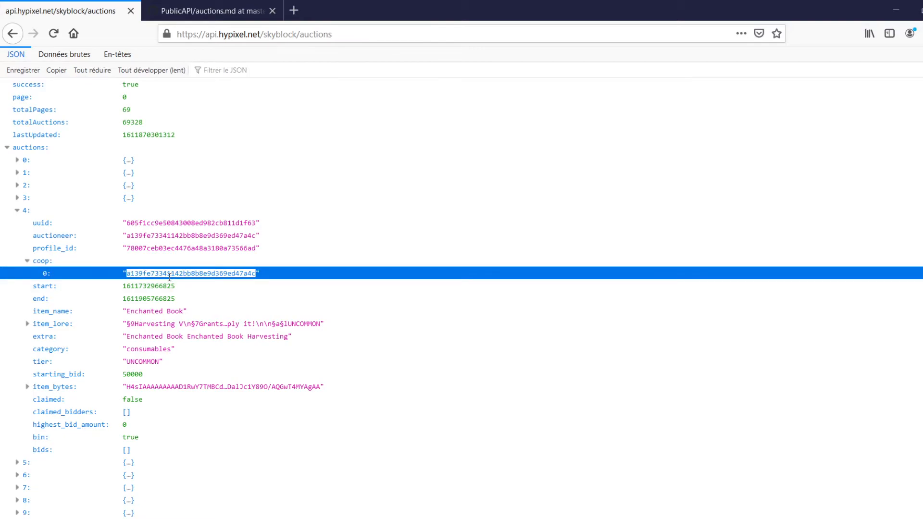
pyautogui.click(23, 262)
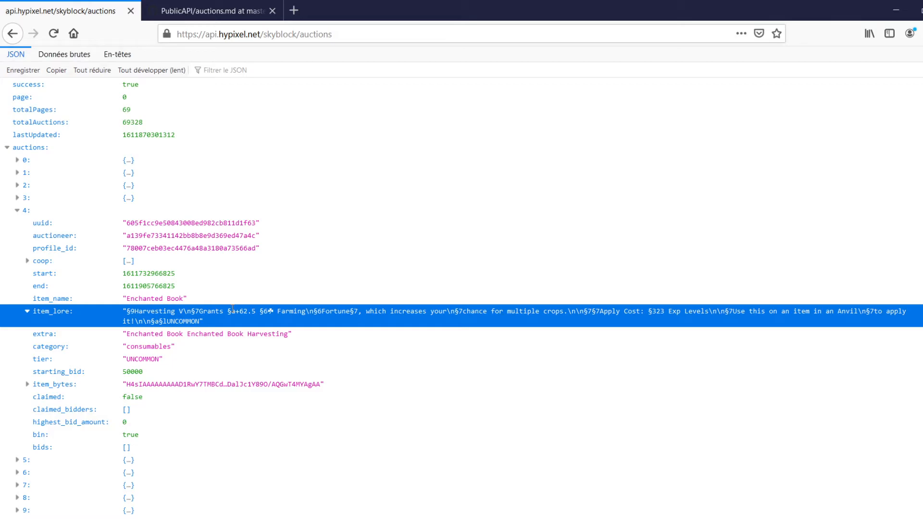
pyautogui.moveTo(15, 325)
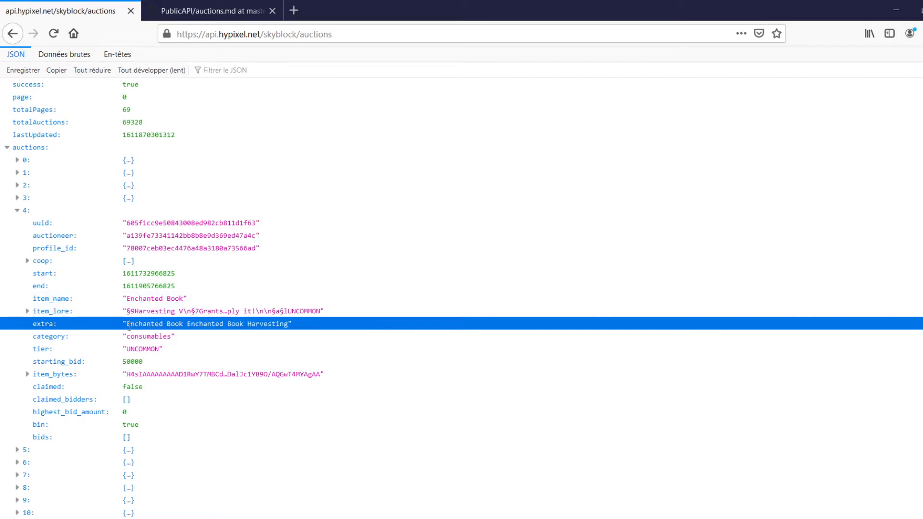
# Point out auction 4's extra value, consumables category, UNCOMMON tier and a lower field.
pyautogui.doubleClick(144, 324)
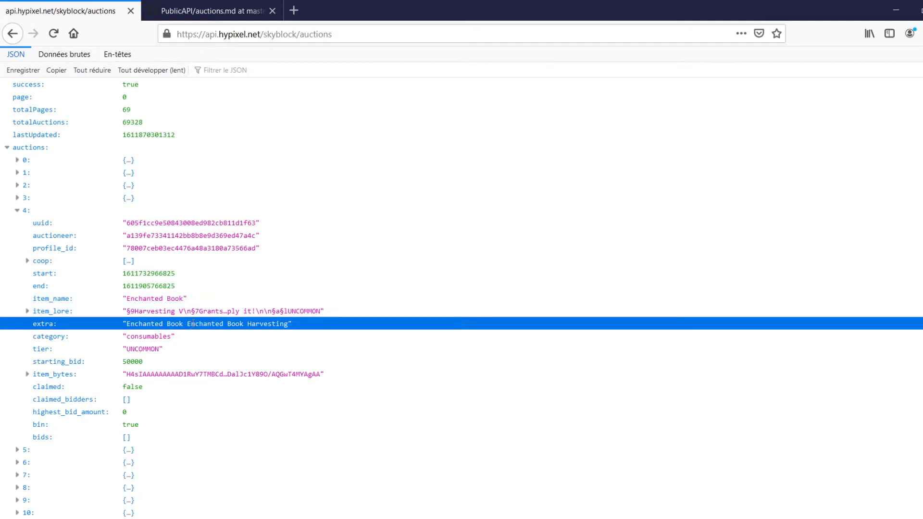
pyautogui.doubleClick(271, 324)
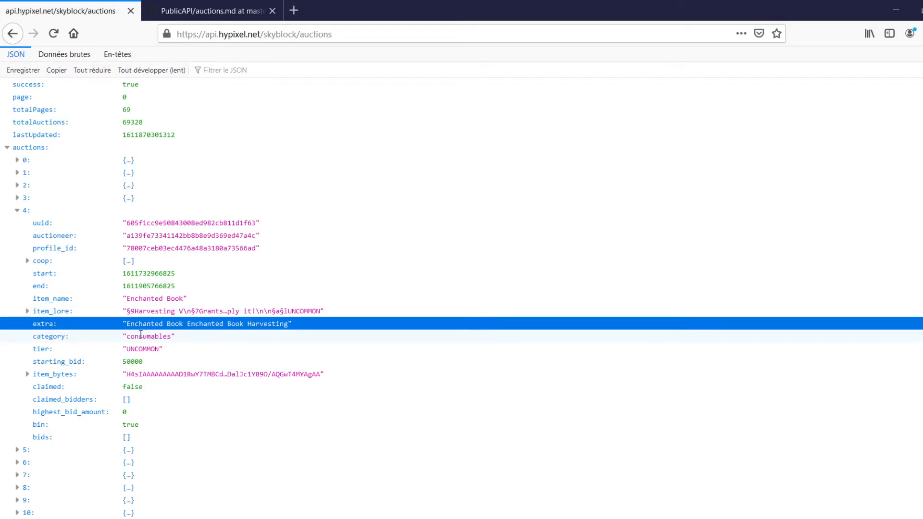
pyautogui.doubleClick(144, 337)
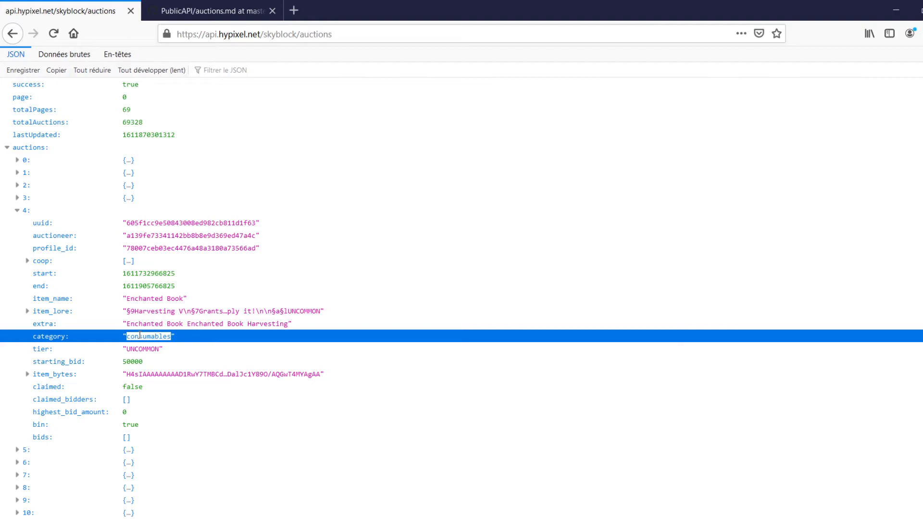
pyautogui.moveTo(138, 360)
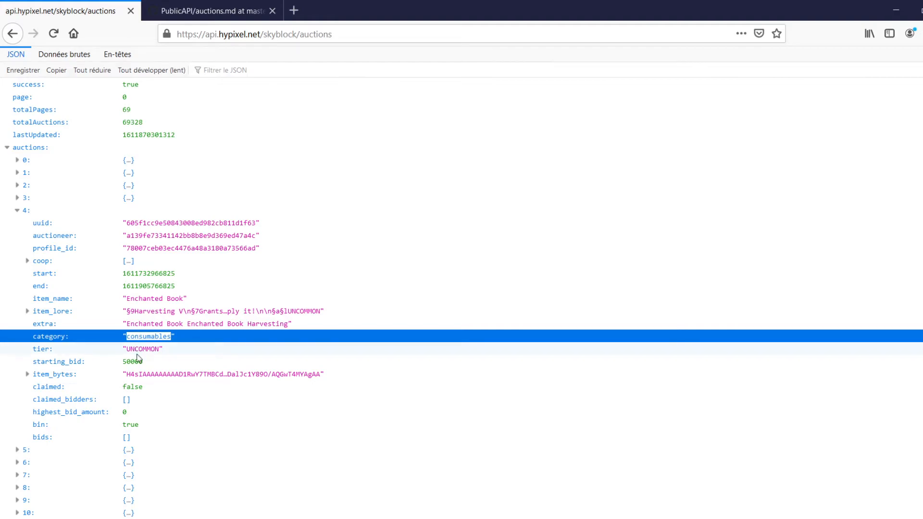
pyautogui.click(140, 349)
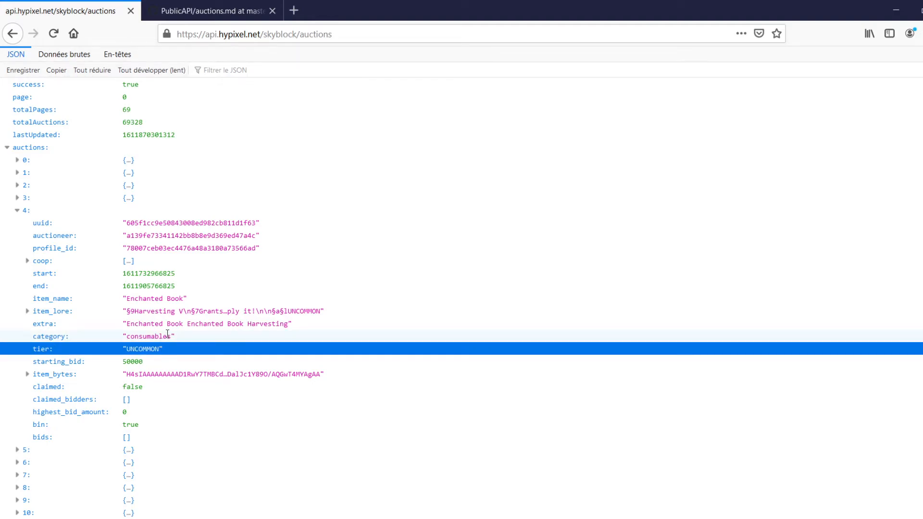
pyautogui.moveTo(167, 337)
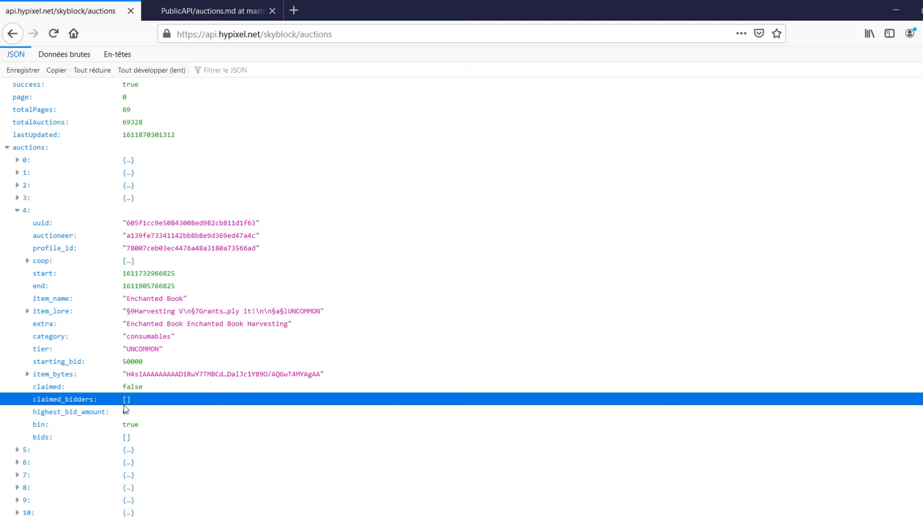
pyautogui.scroll(-3)
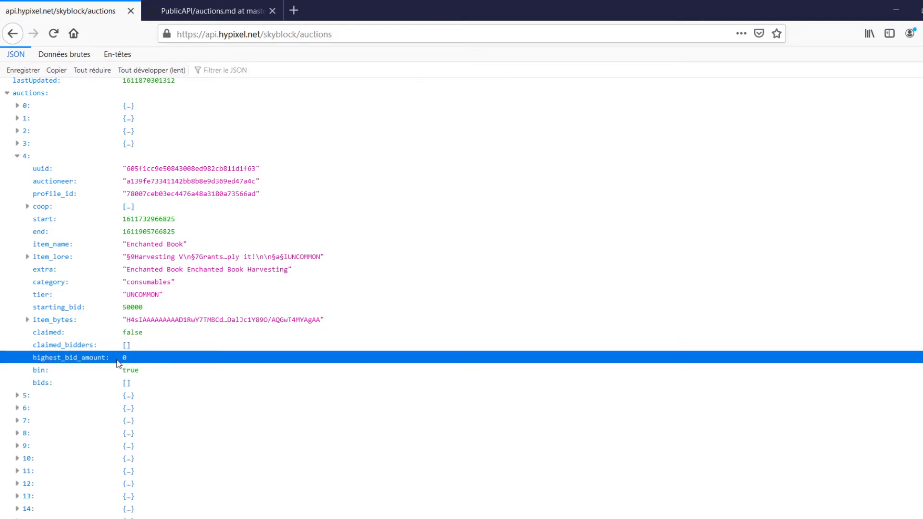
pyautogui.moveTo(169, 367)
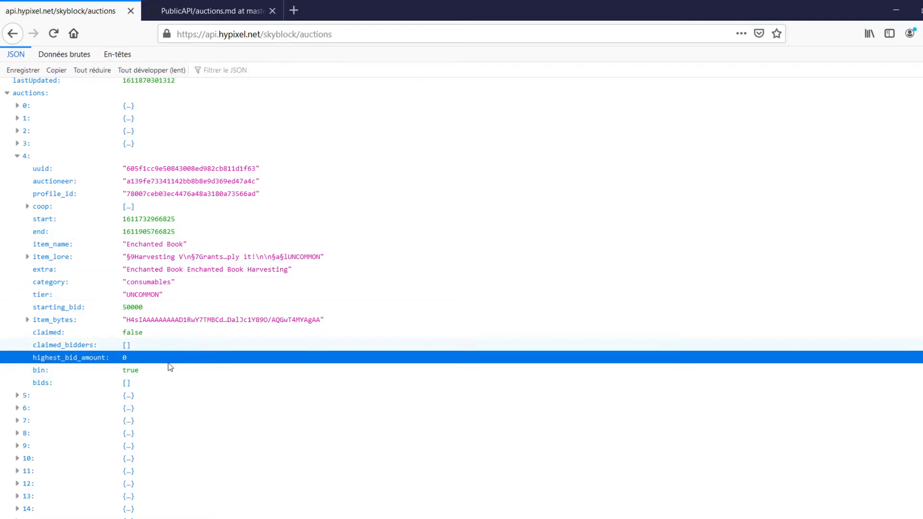
pyautogui.moveTo(163, 308)
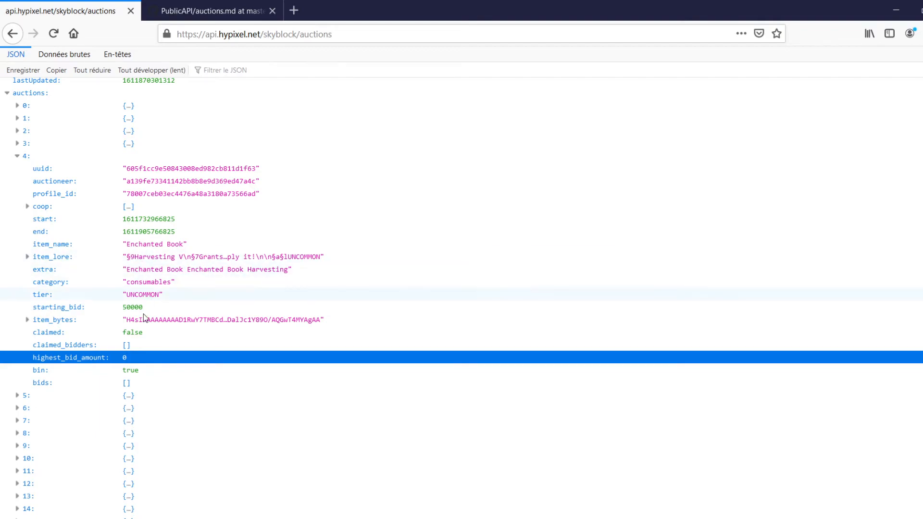
pyautogui.doubleClick(128, 369)
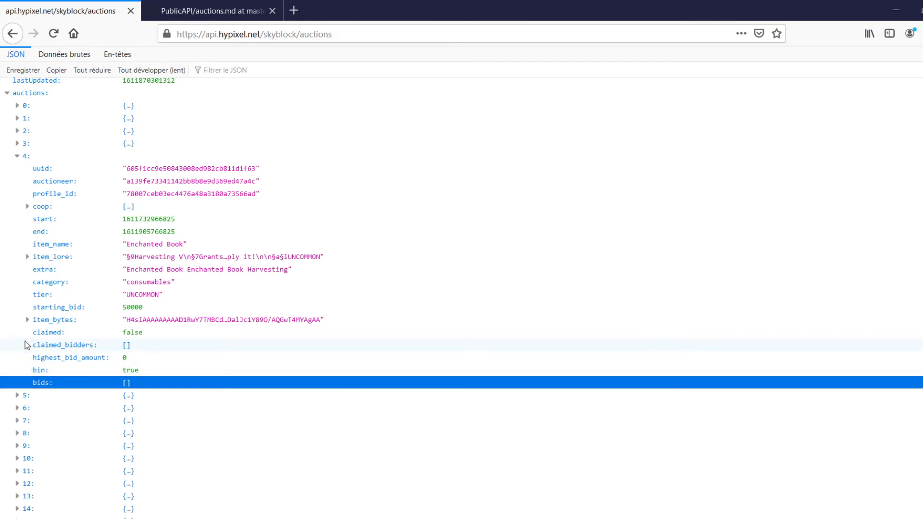
pyautogui.moveTo(39, 342)
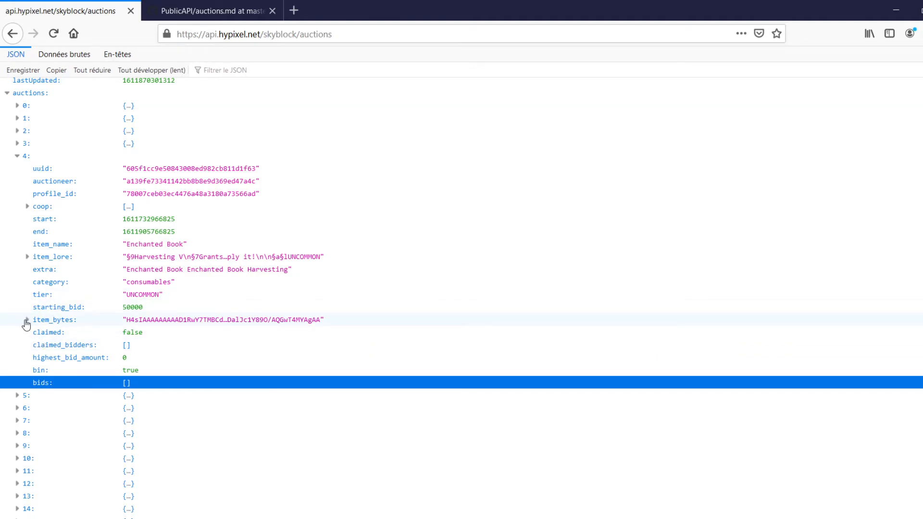
# Expand auction entry 12, the RARE Mythic Miner Chestplate with starting bid 4013.
pyautogui.click(23, 320)
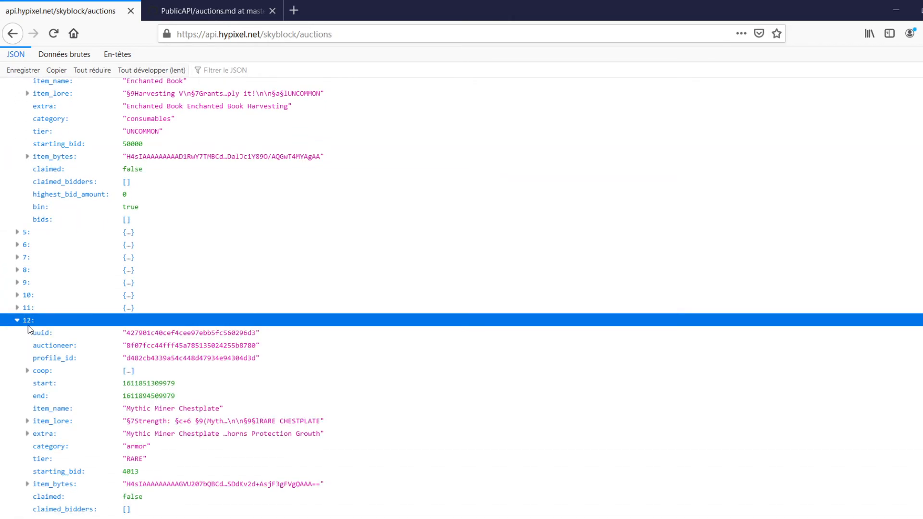
# Scroll through the auctions list while entries 4 and 12 are folded back up.
pyautogui.scroll(-3)
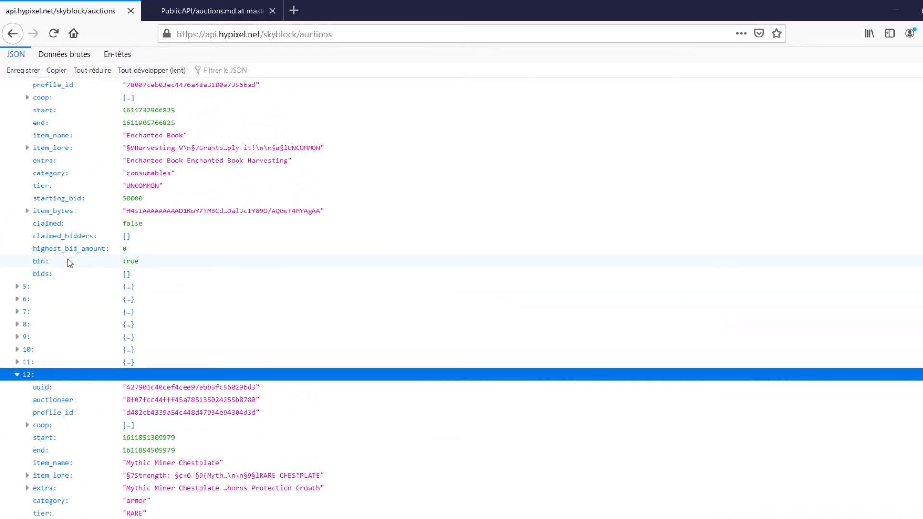
pyautogui.scroll(-3)
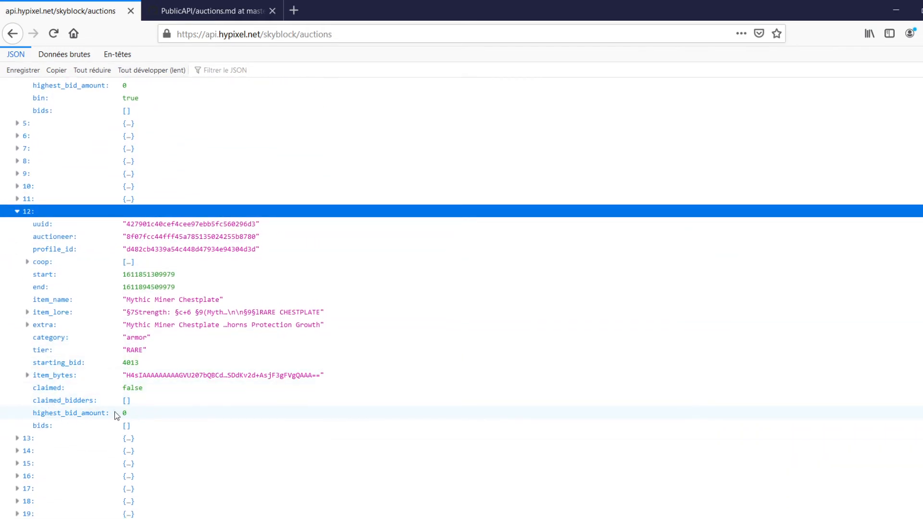
pyautogui.moveTo(140, 374)
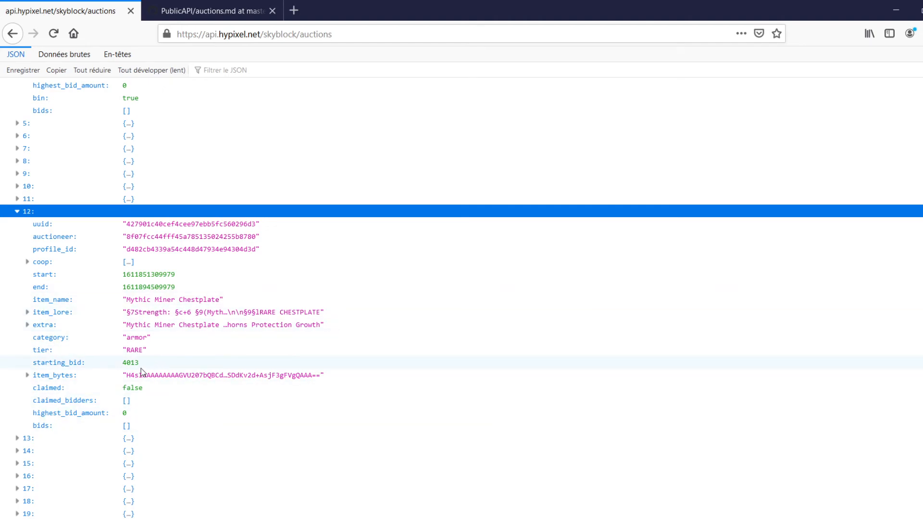
pyautogui.moveTo(154, 422)
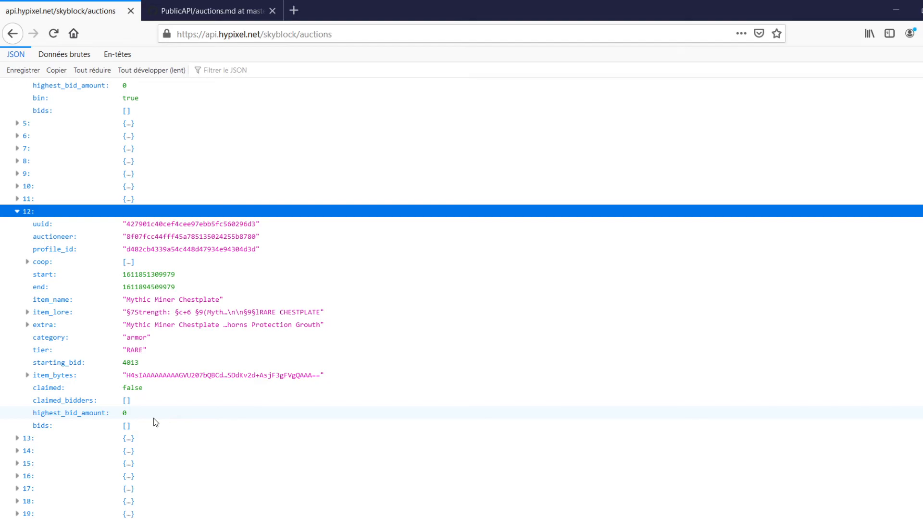
pyautogui.scroll(-3)
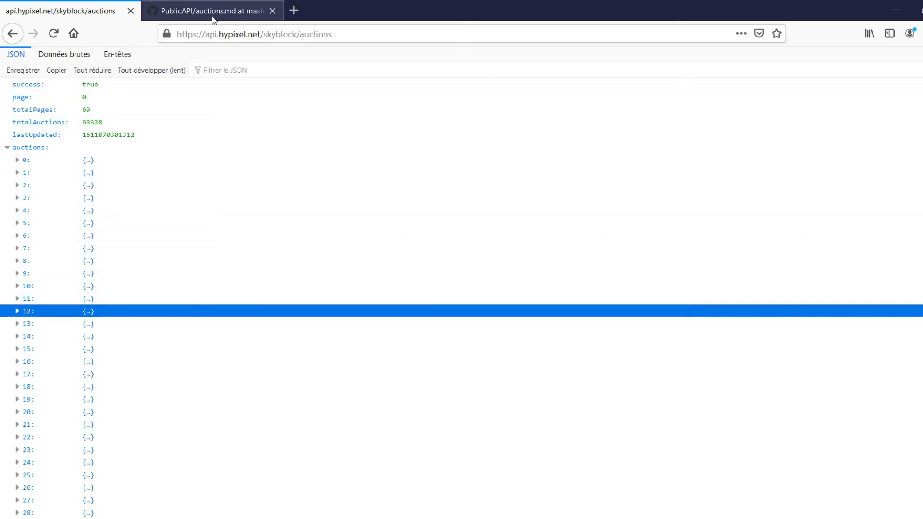
# Switch to the GitHub skyblock/auctions documentation and scroll to its parameters.
pyautogui.click(215, 11)
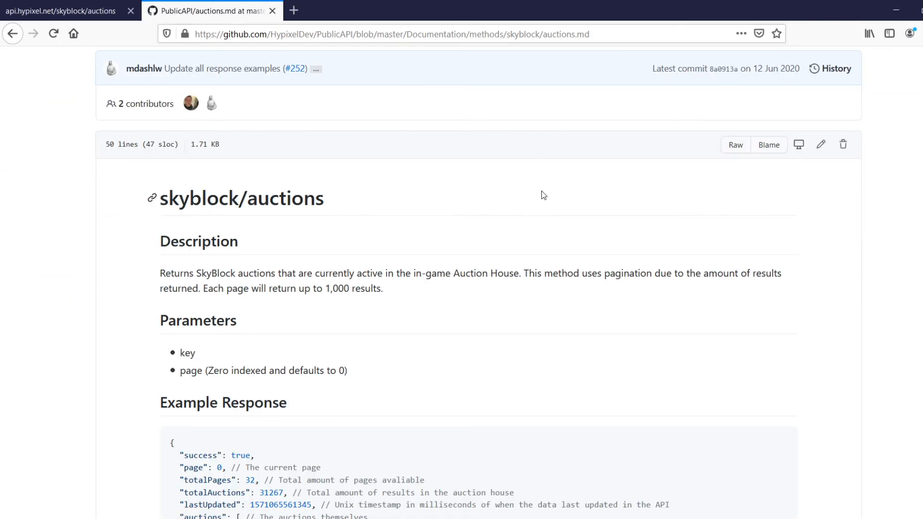
pyautogui.scroll(-3)
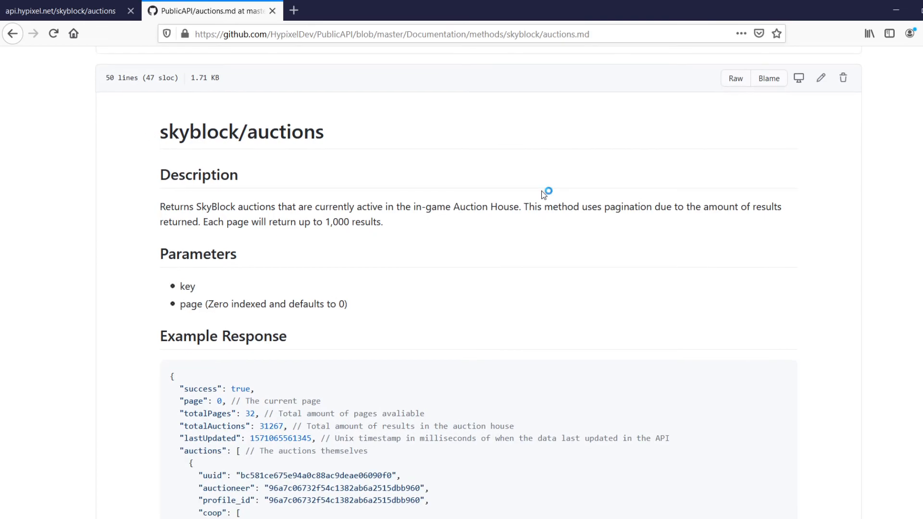
pyautogui.moveTo(527, 185)
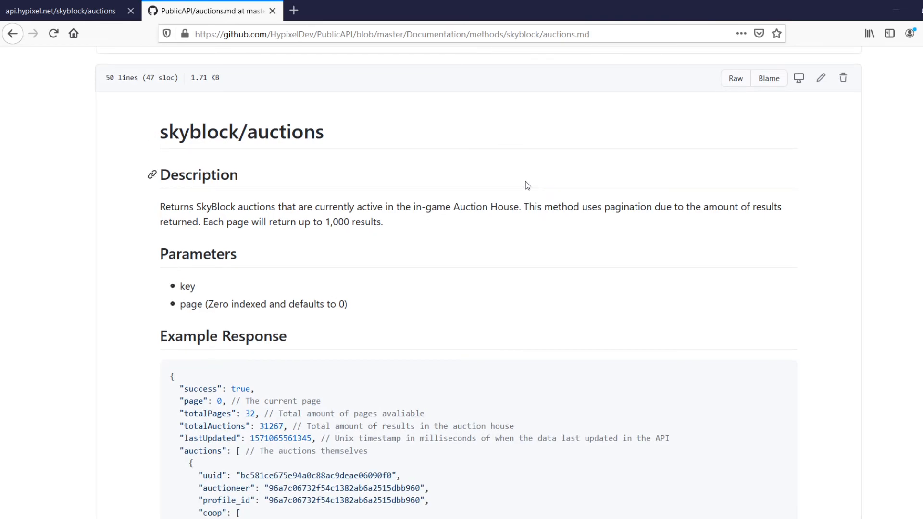
pyautogui.scroll(-3)
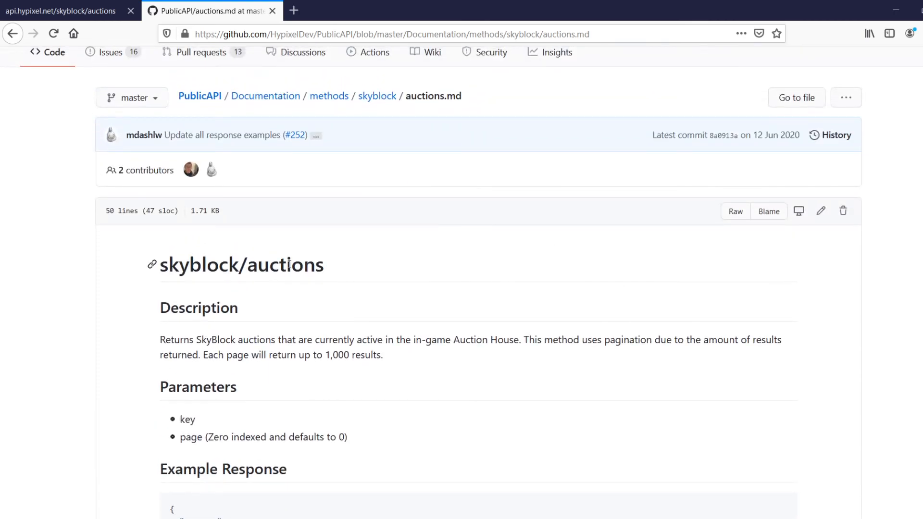
pyautogui.scroll(-3)
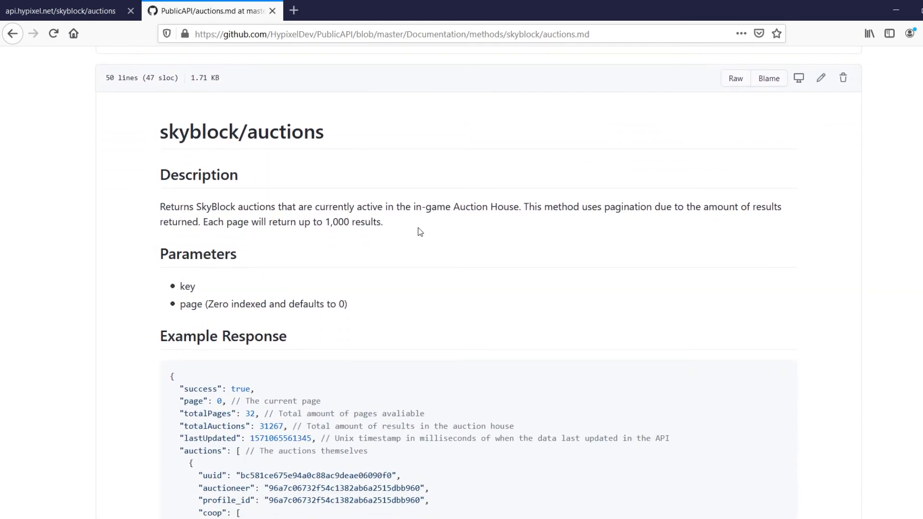
# Highlight the Description text, the word pagination and the key parameter.
pyautogui.moveTo(159, 172); pyautogui.dragTo(383, 222)
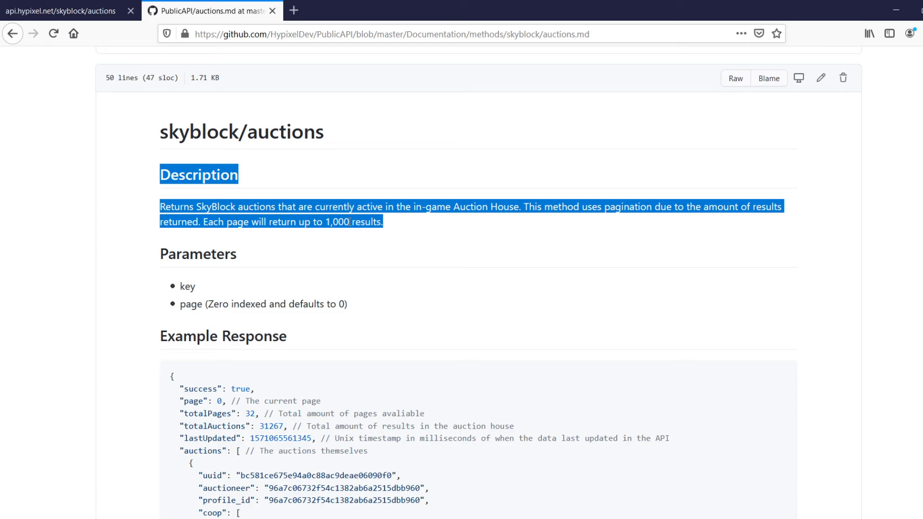
pyautogui.click(614, 207)
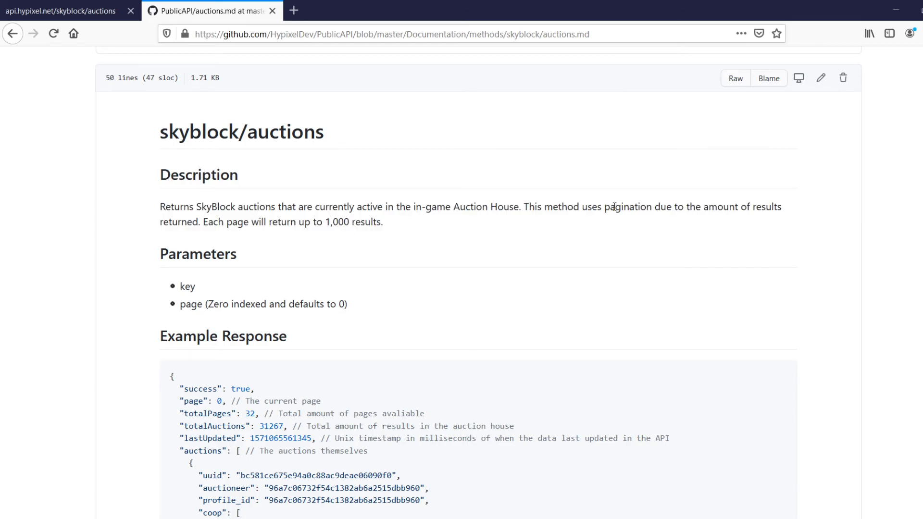
pyautogui.doubleClick(722, 206)
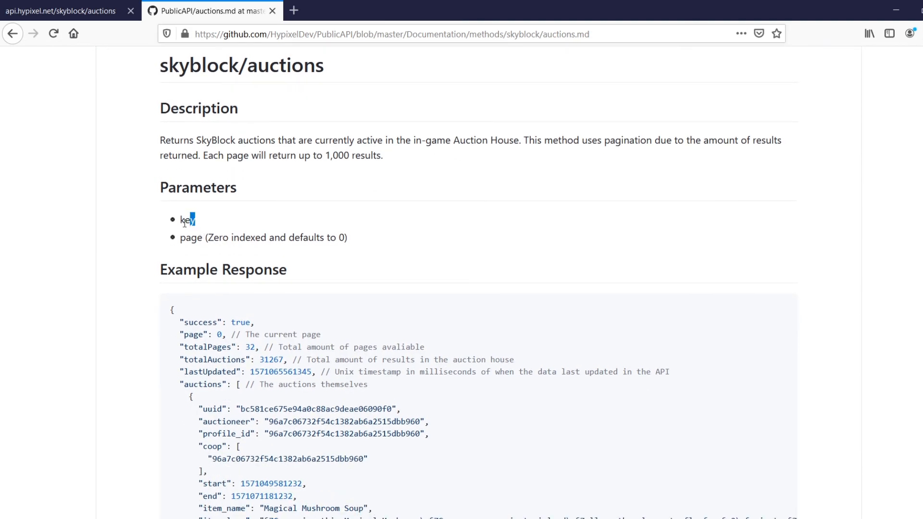
pyautogui.doubleClick(187, 219)
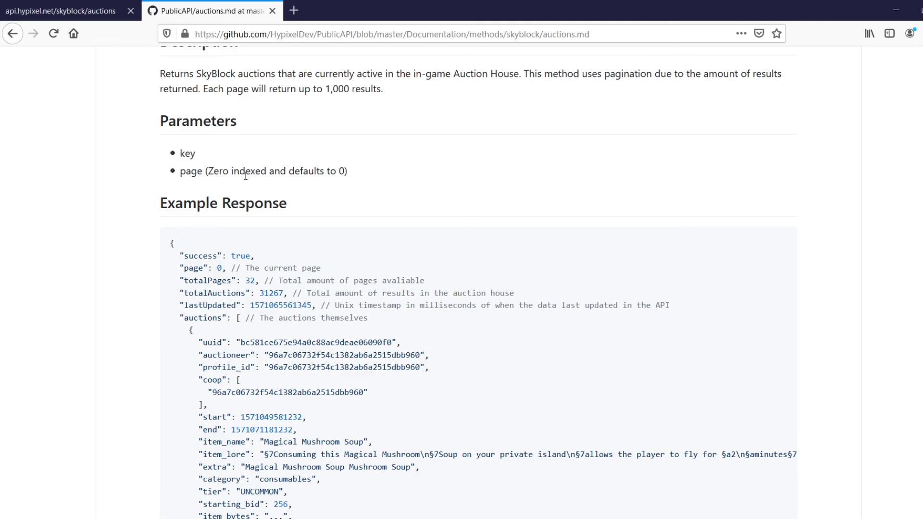
pyautogui.scroll(-3)
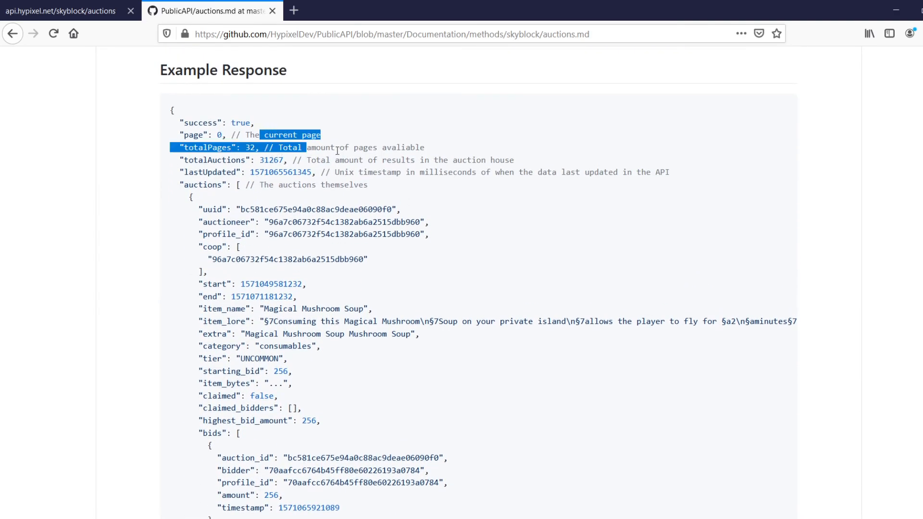
pyautogui.click(414, 188)
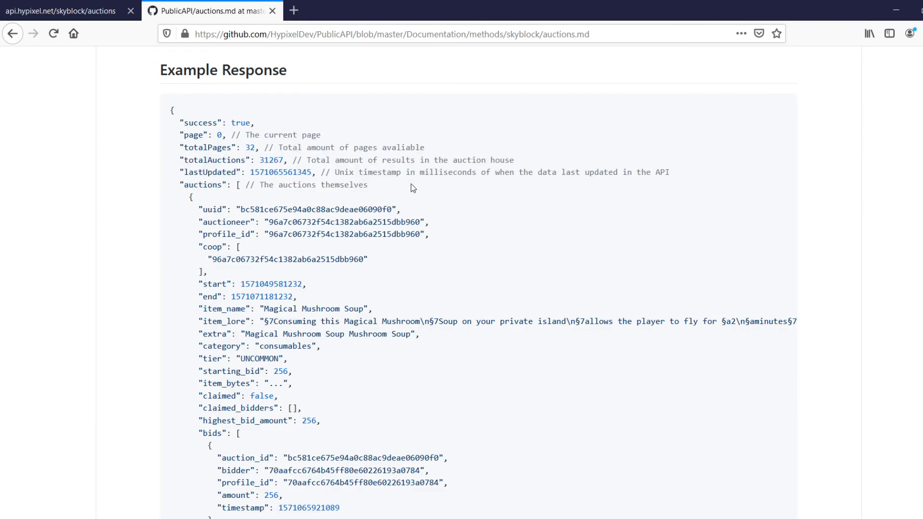
pyautogui.moveTo(350, 311)
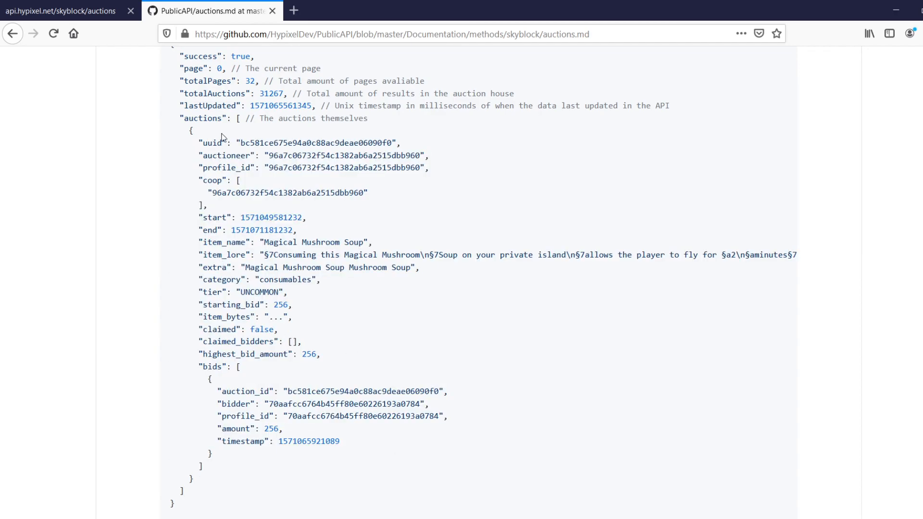
pyautogui.moveTo(200, 141)
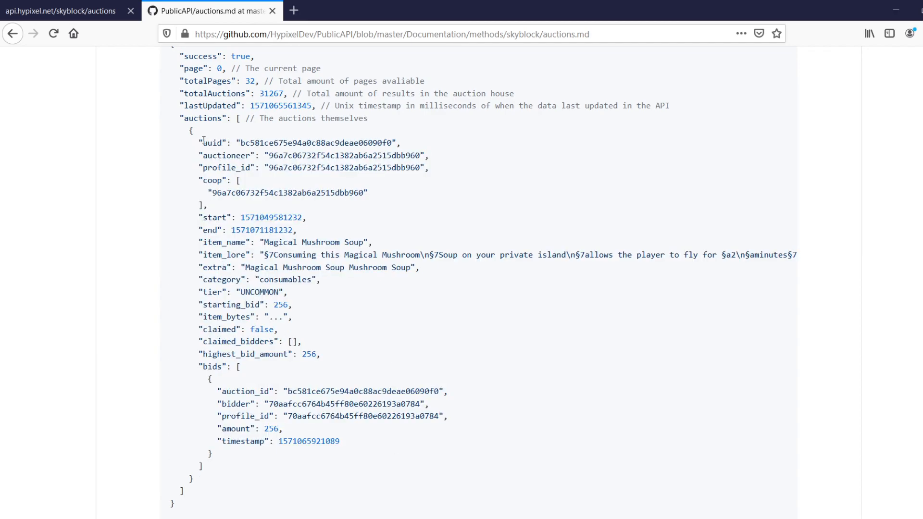
pyautogui.scroll(-3)
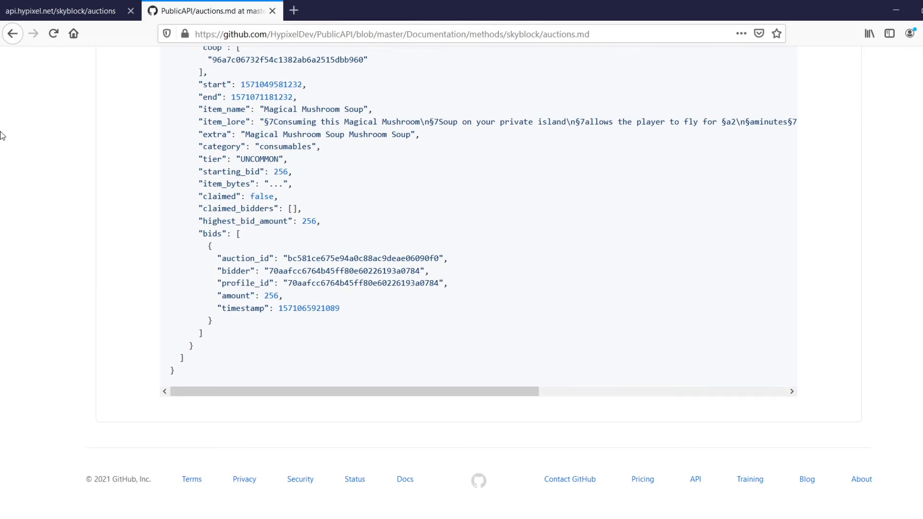
pyautogui.scroll(3)
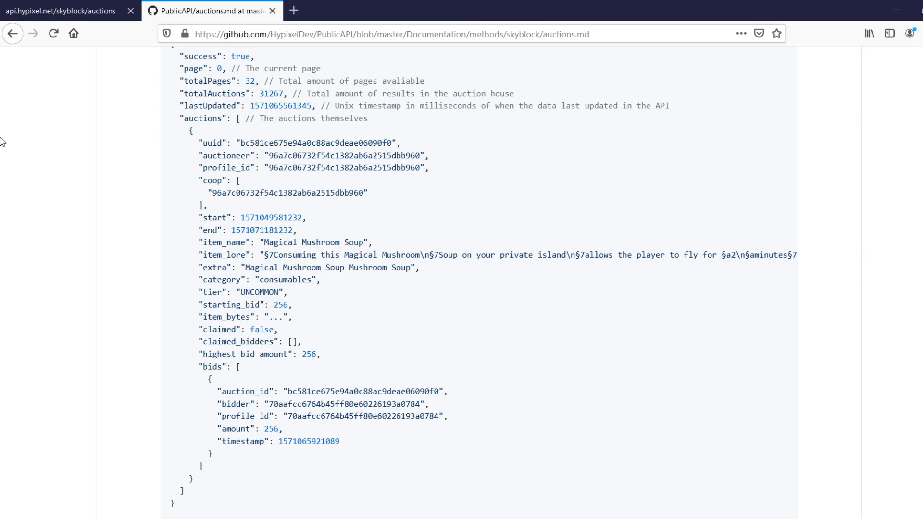
pyautogui.moveTo(101, 114)
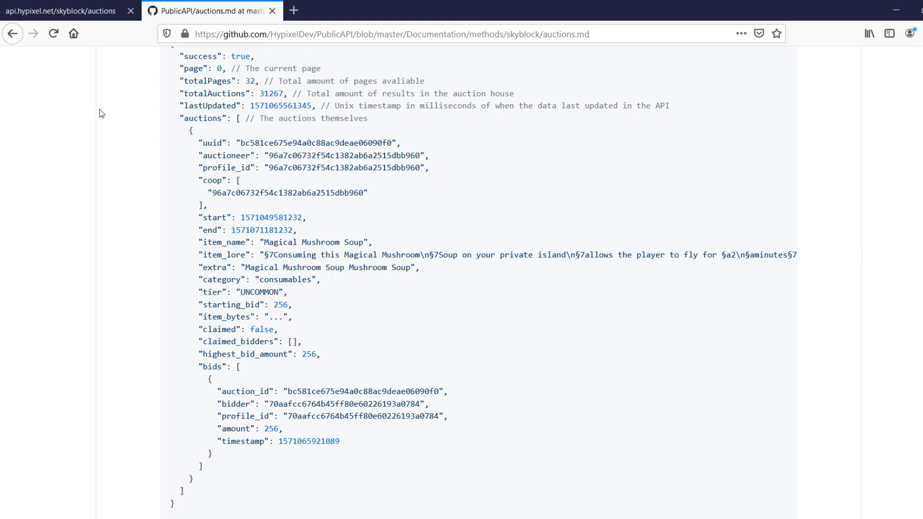